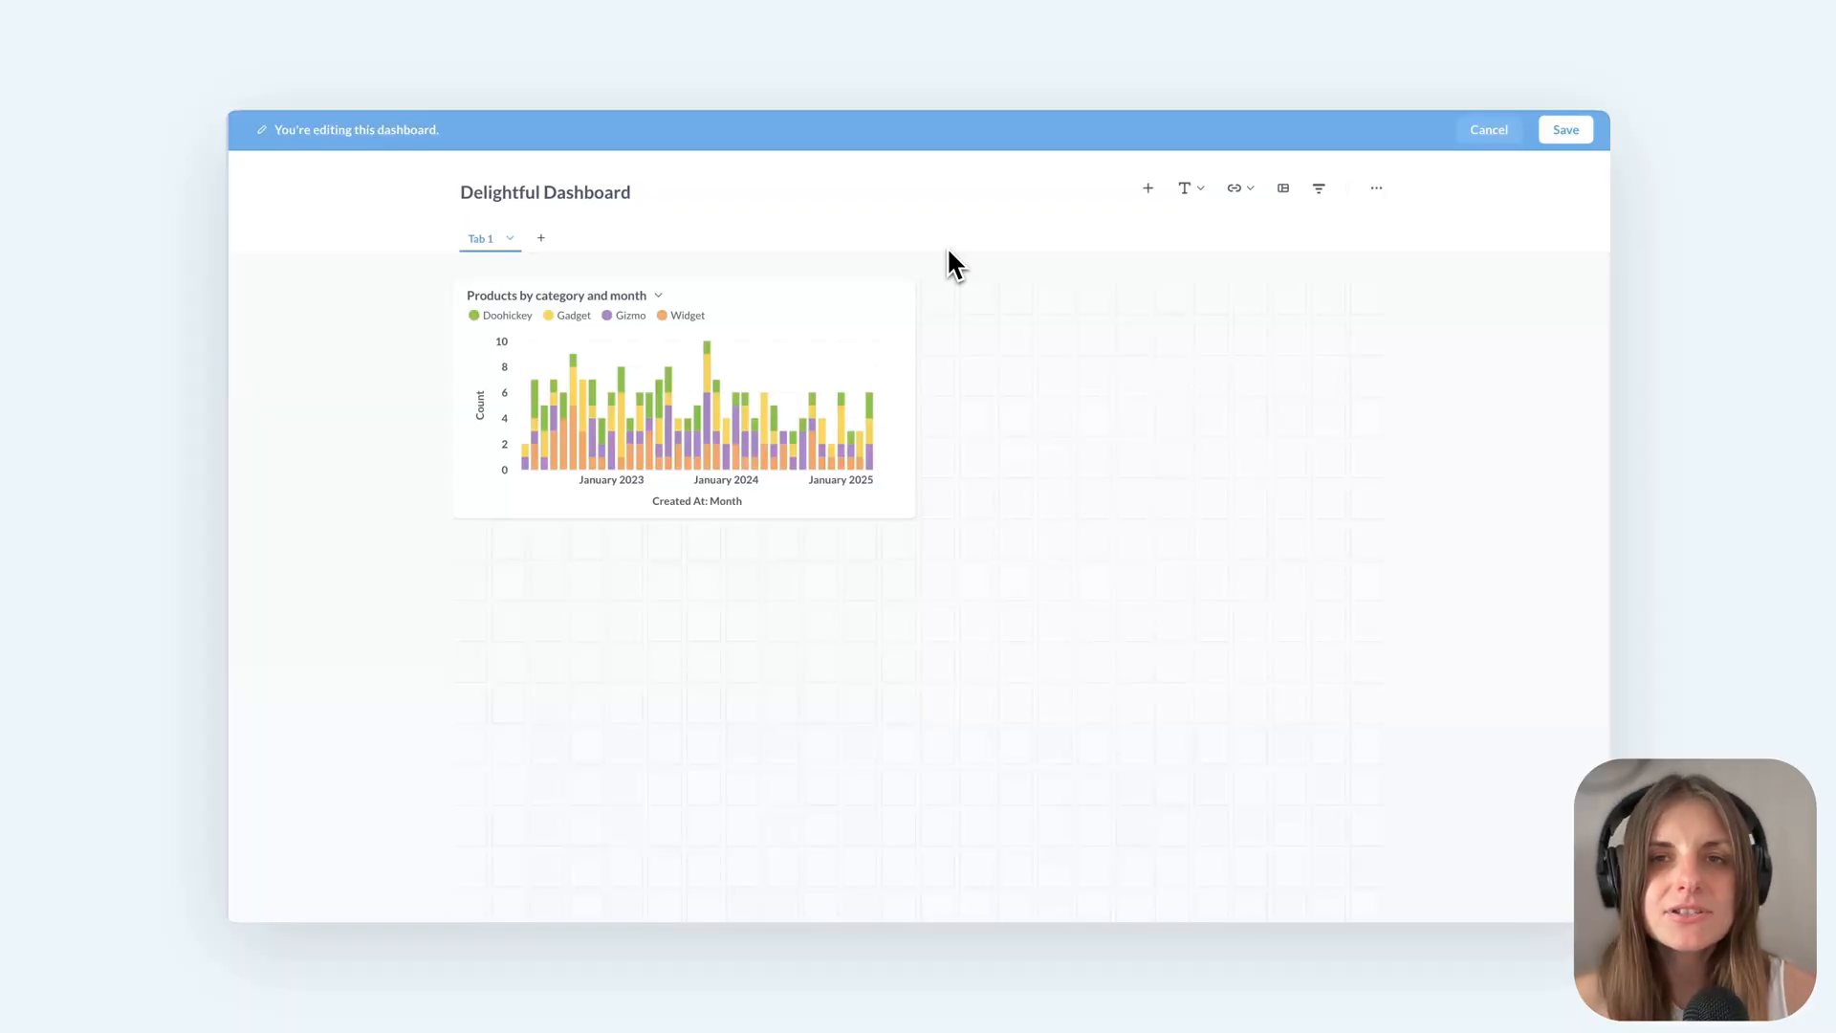
pyautogui.moveTo(784, 293)
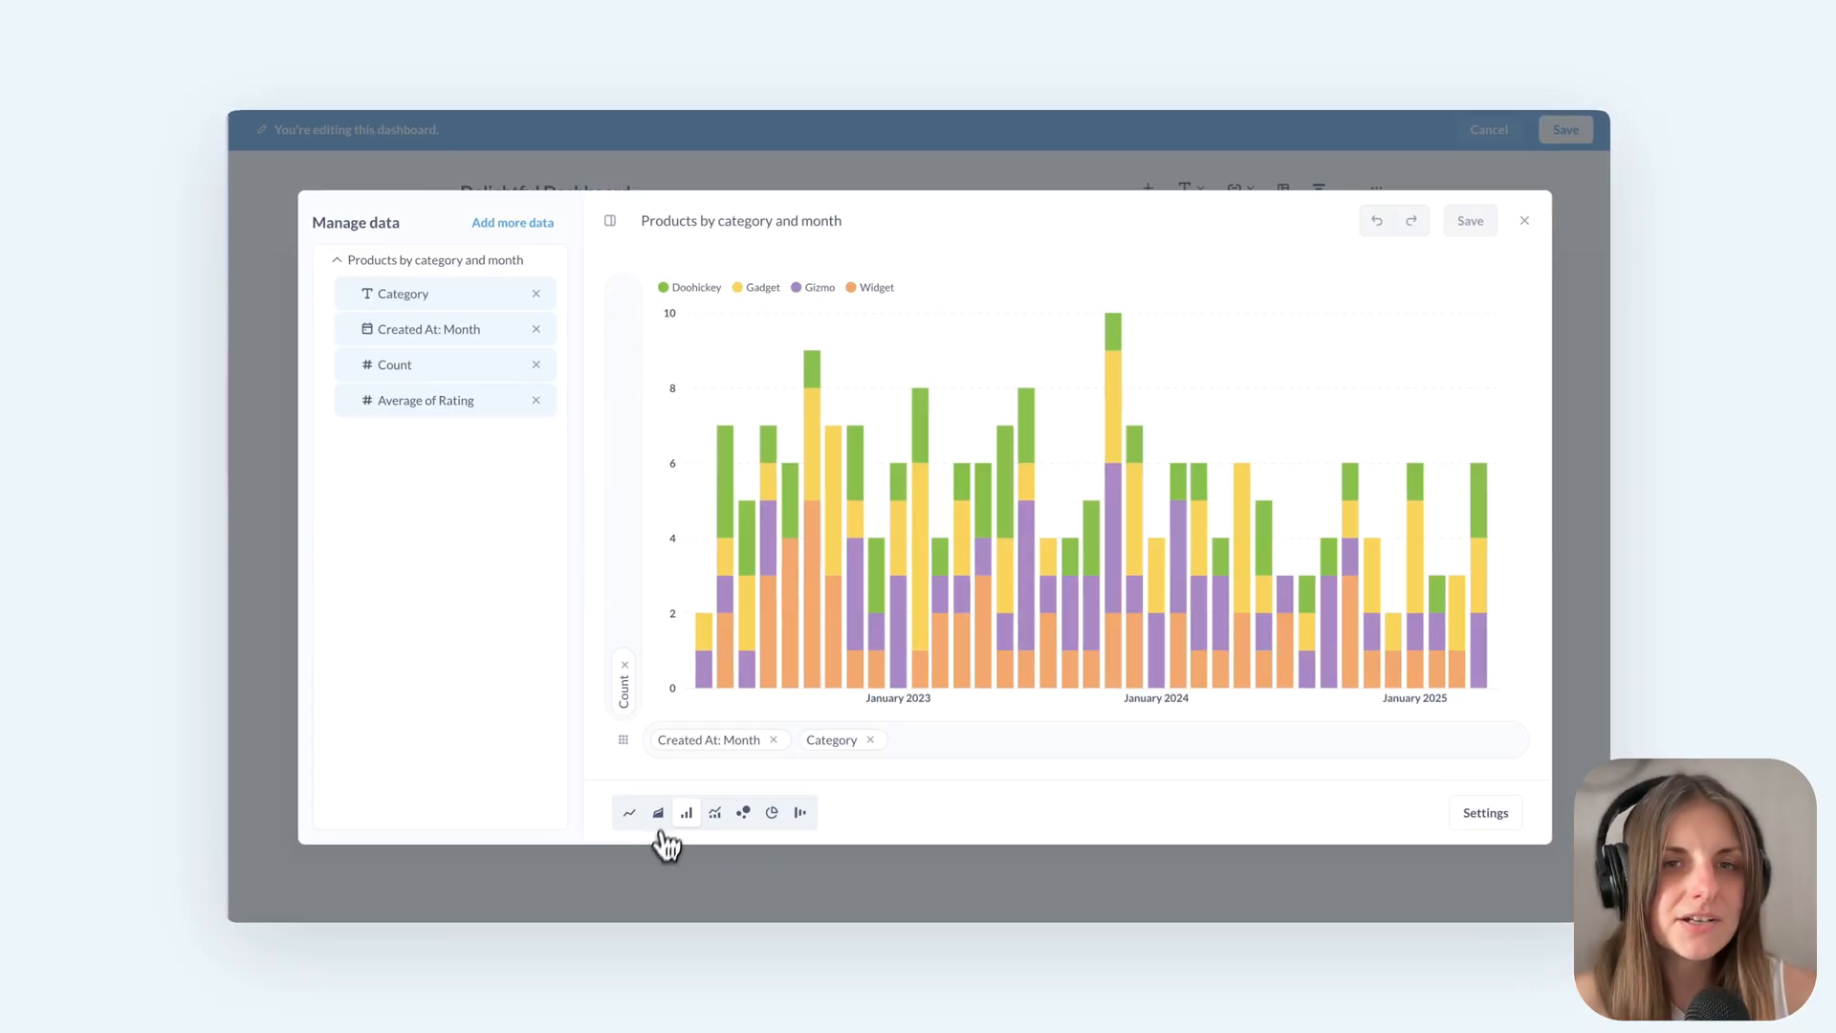
# Switch the Products by category and month card to a stacked area chart and save
pyautogui.click(657, 813)
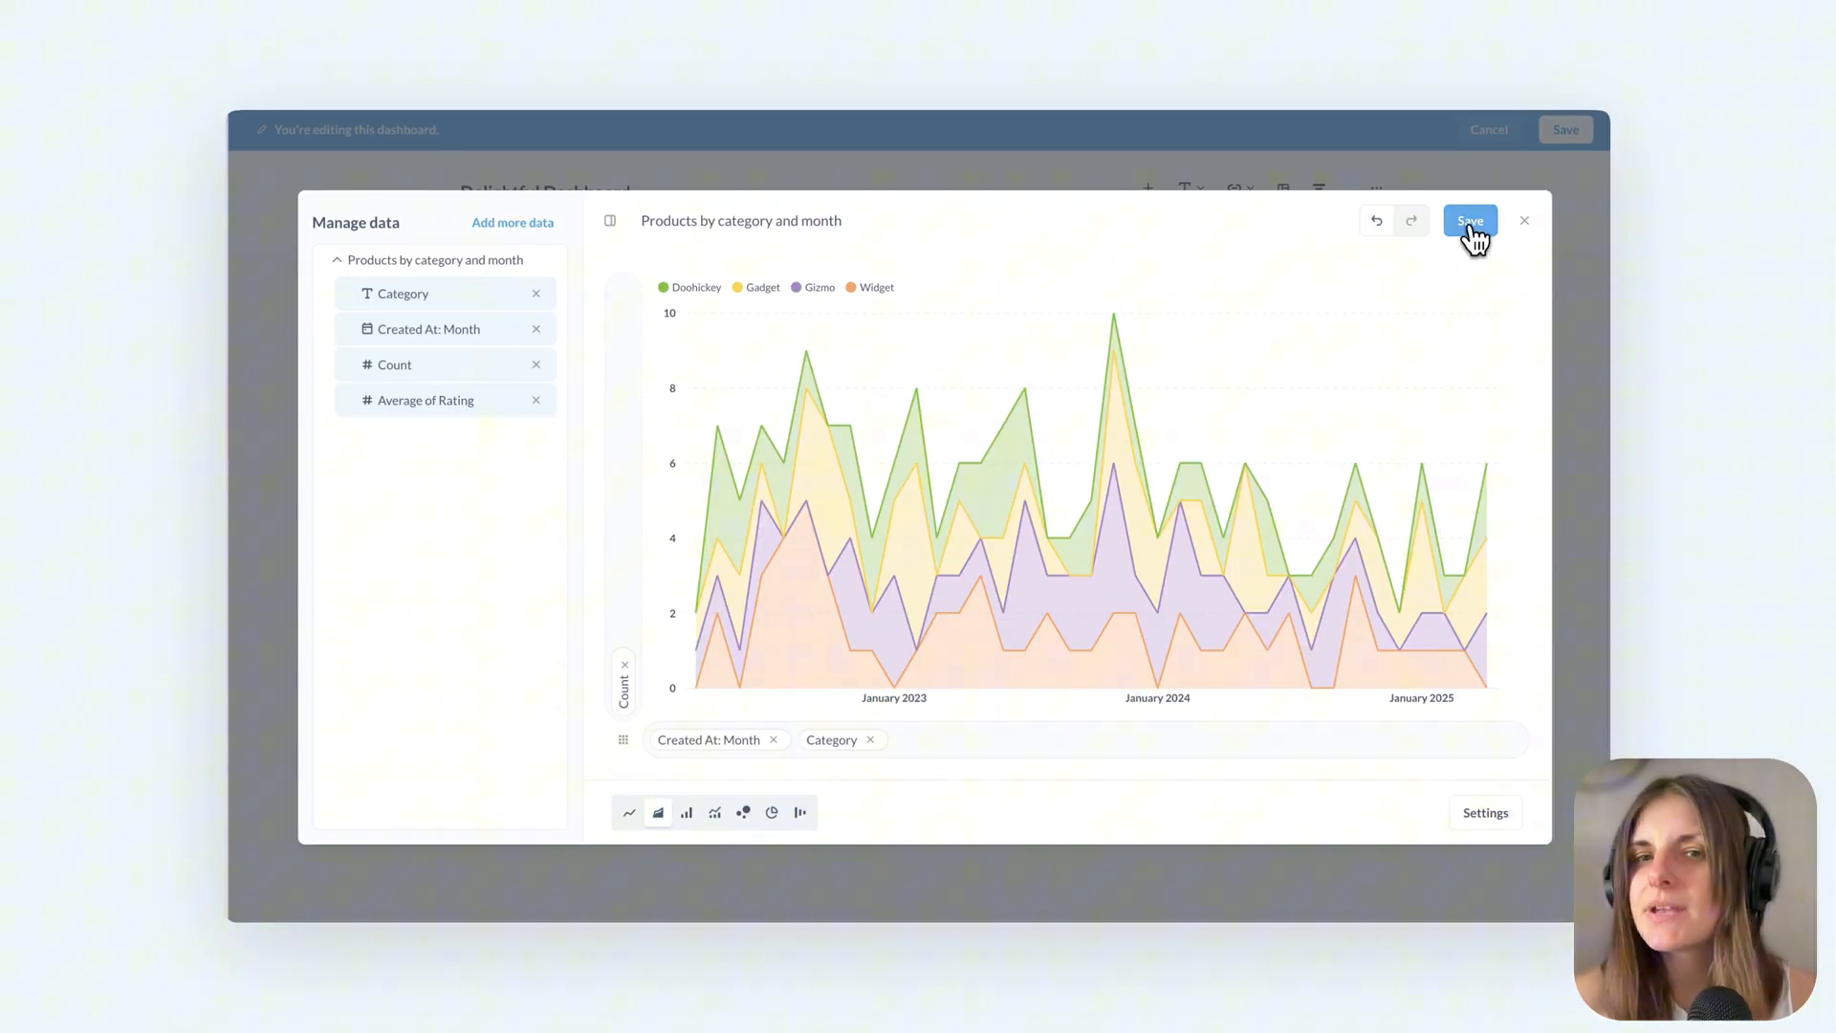
pyautogui.click(1470, 220)
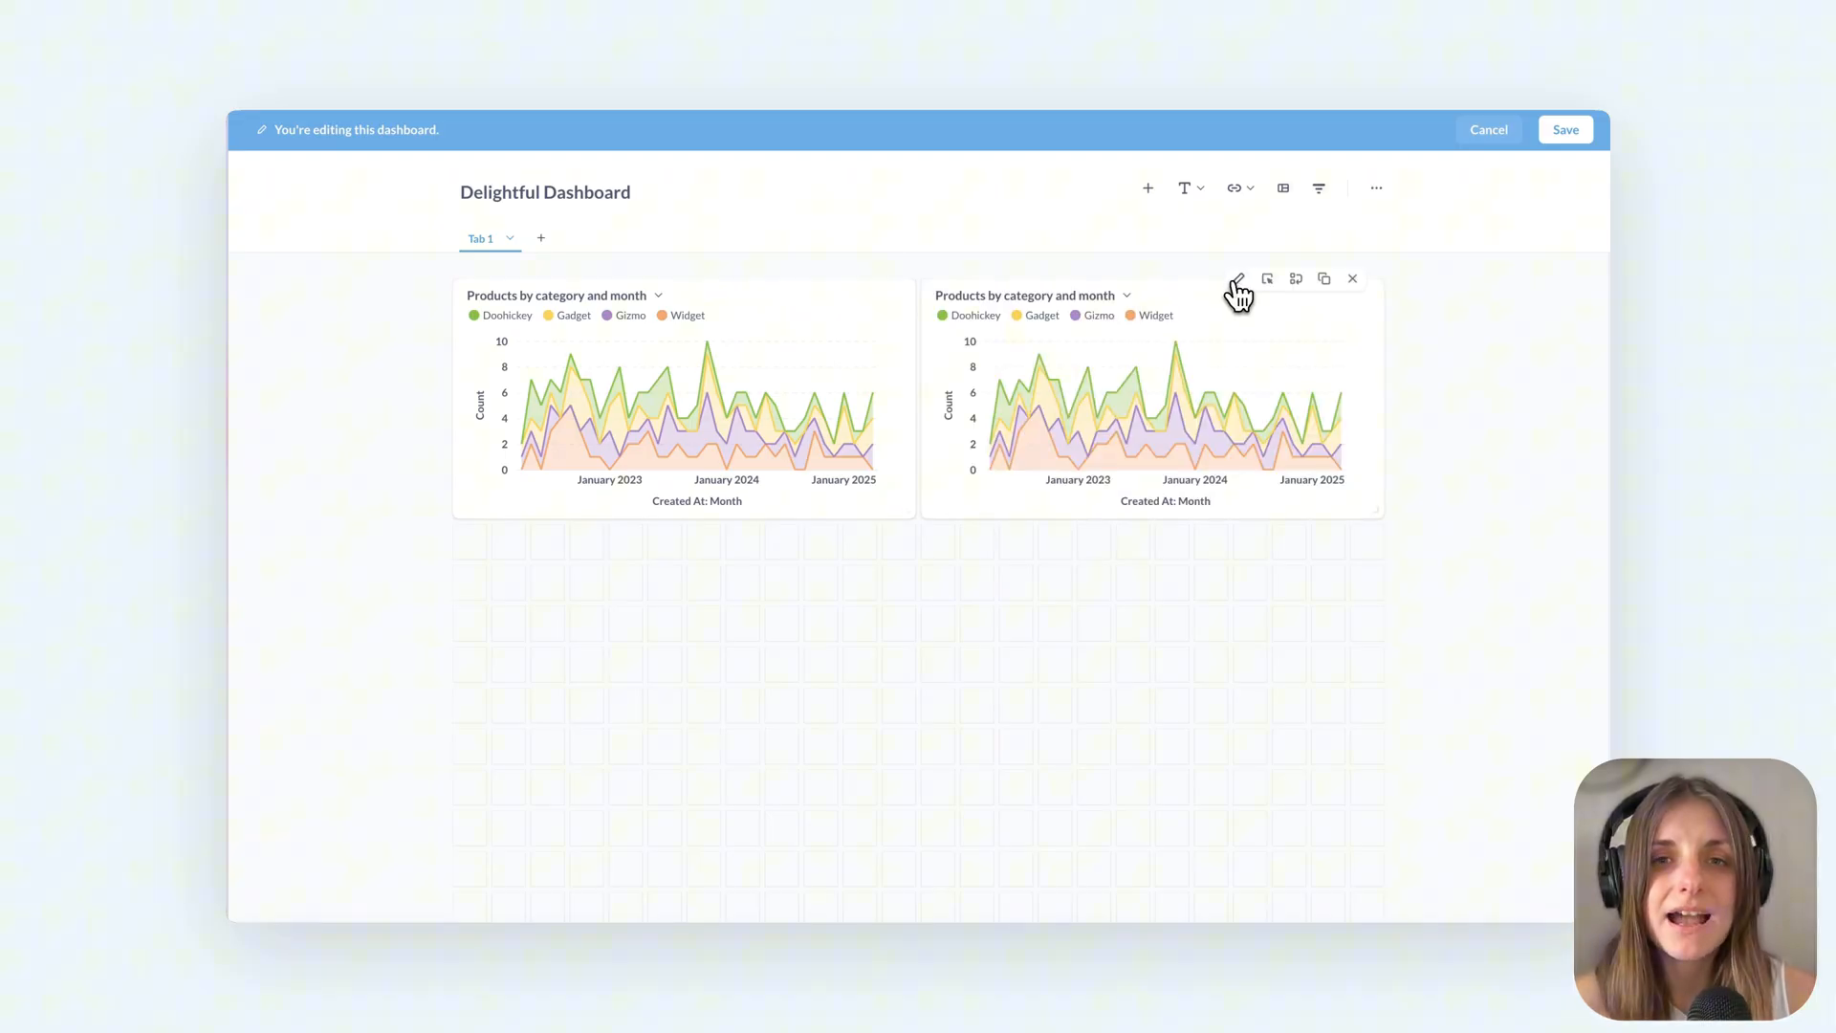
# Change the second card to a monthly count line chart
pyautogui.click(1236, 278)
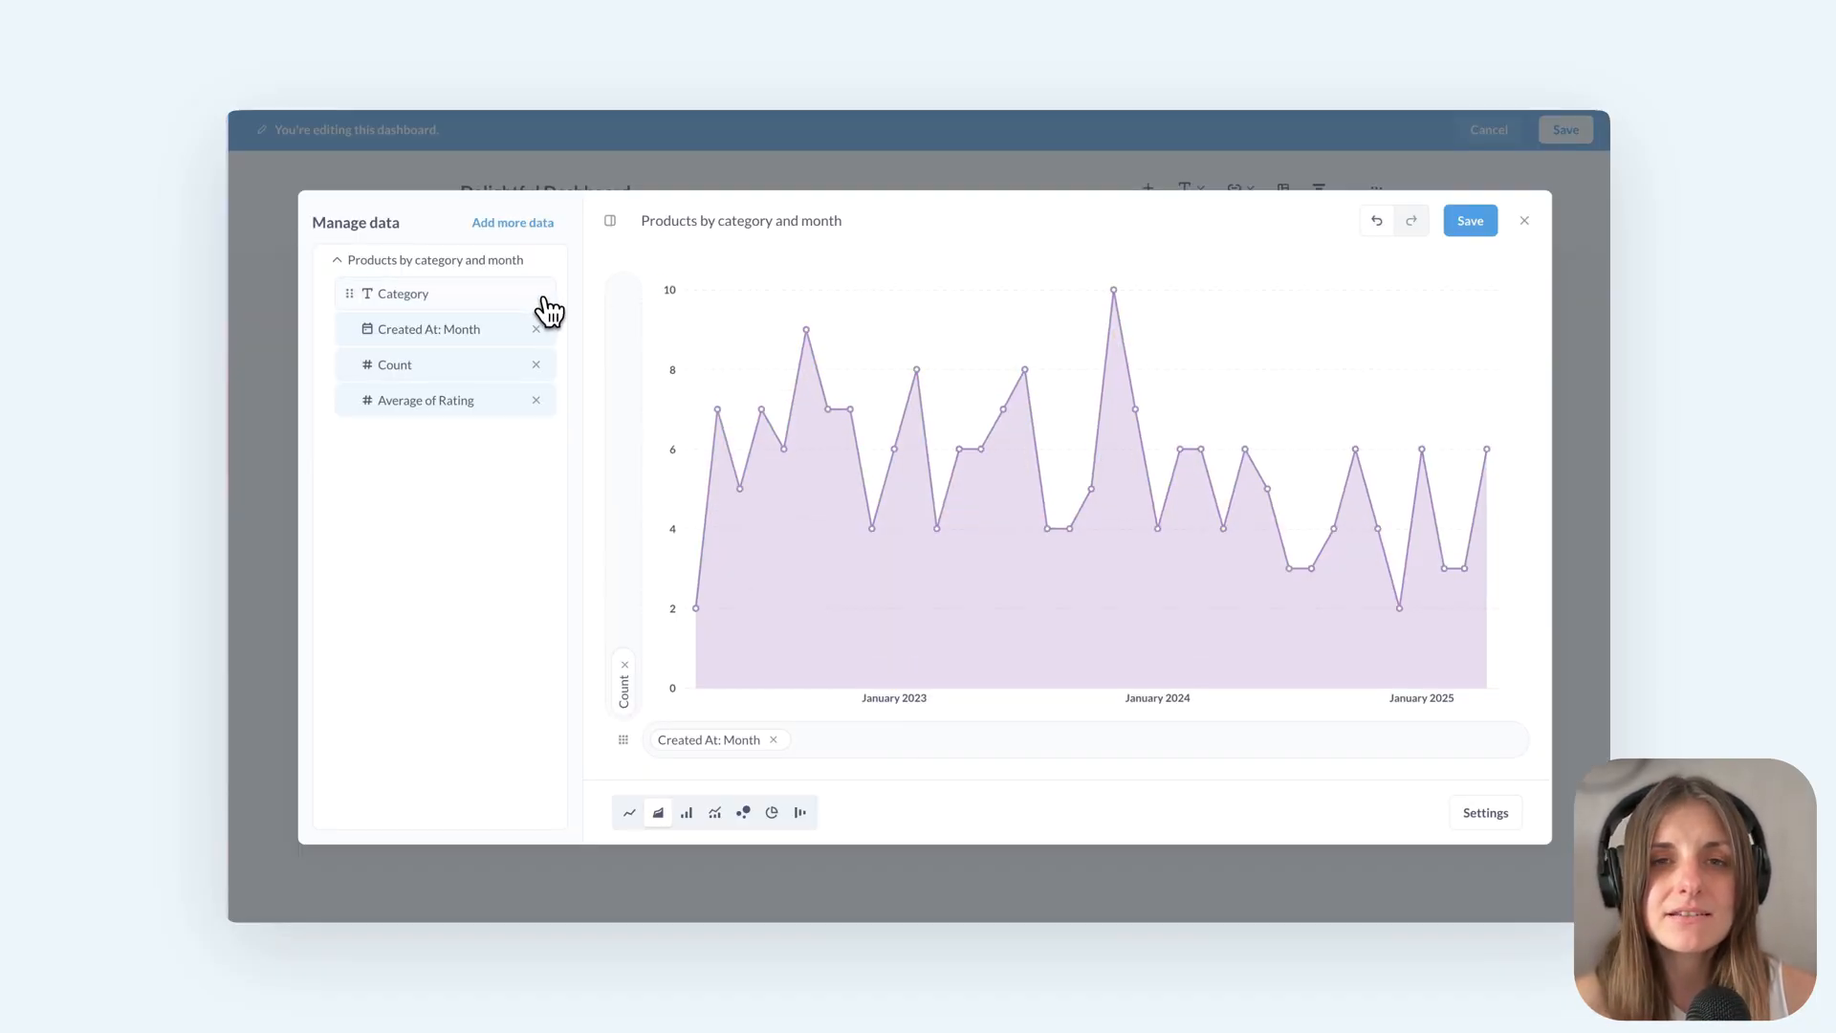
pyautogui.click(630, 812)
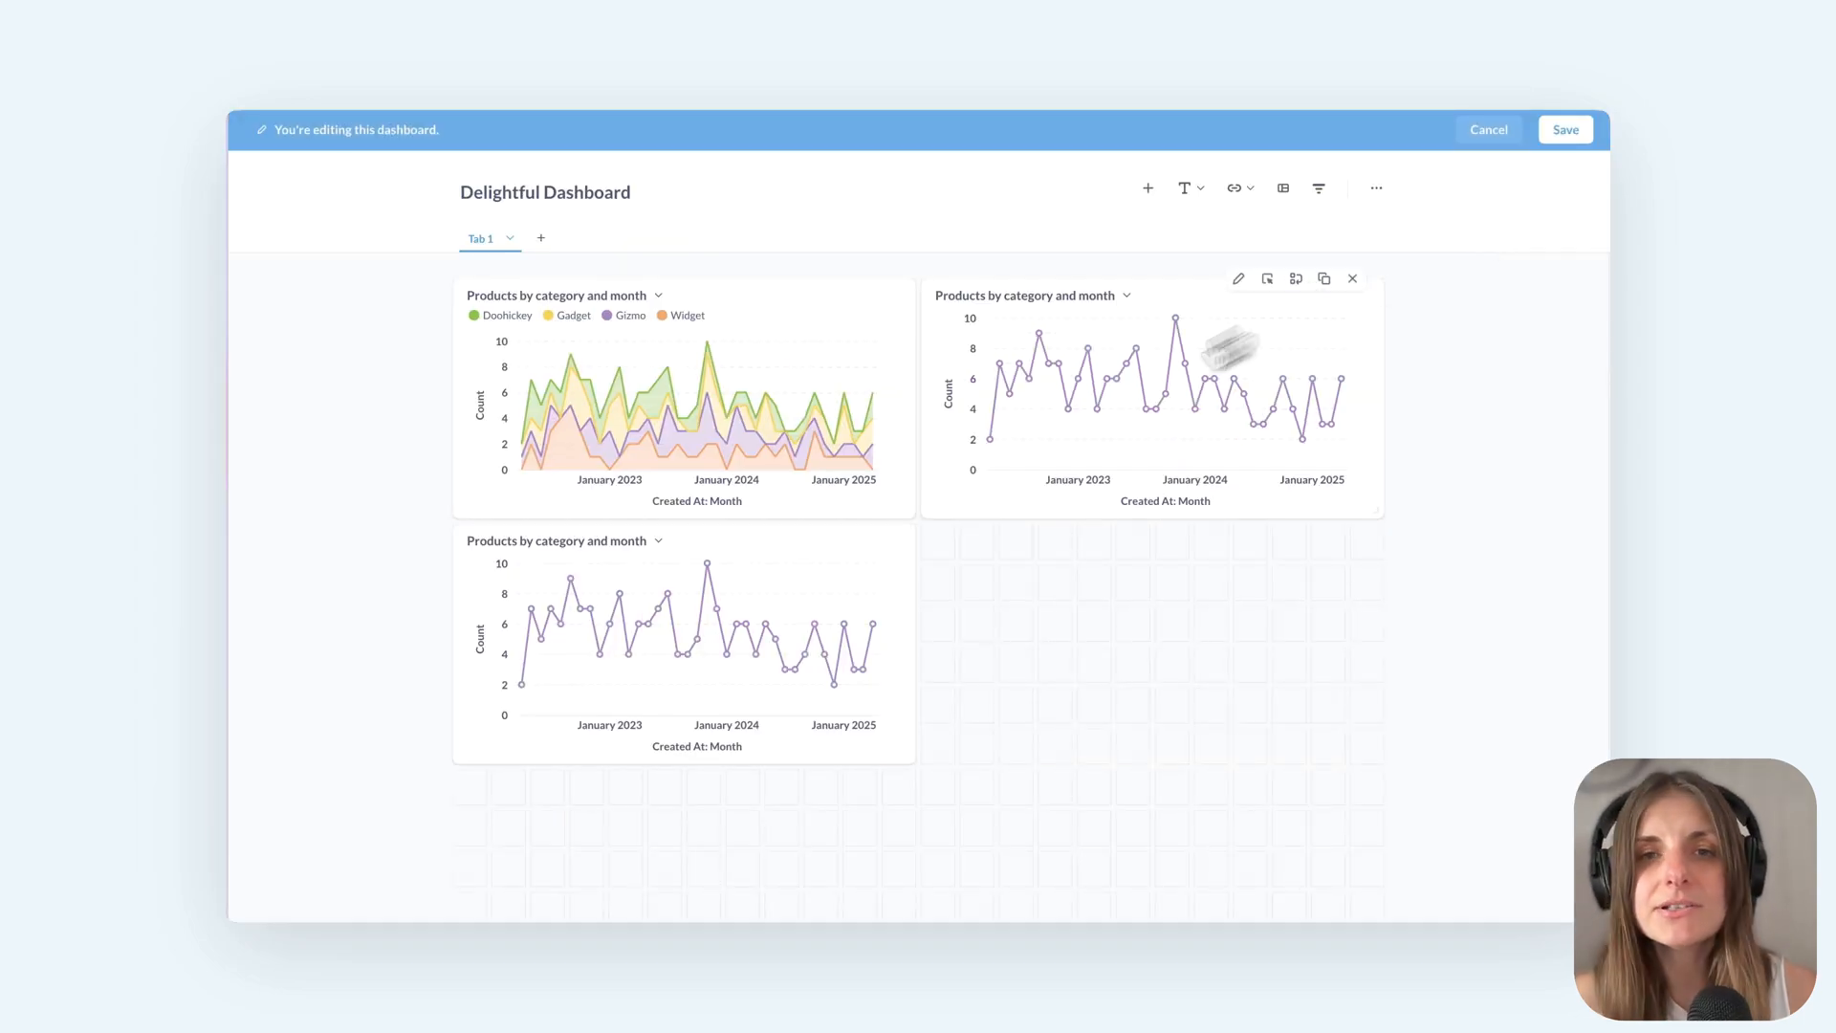
# Turn the third card into a donut of counts by category and save it
pyautogui.click(1237, 279)
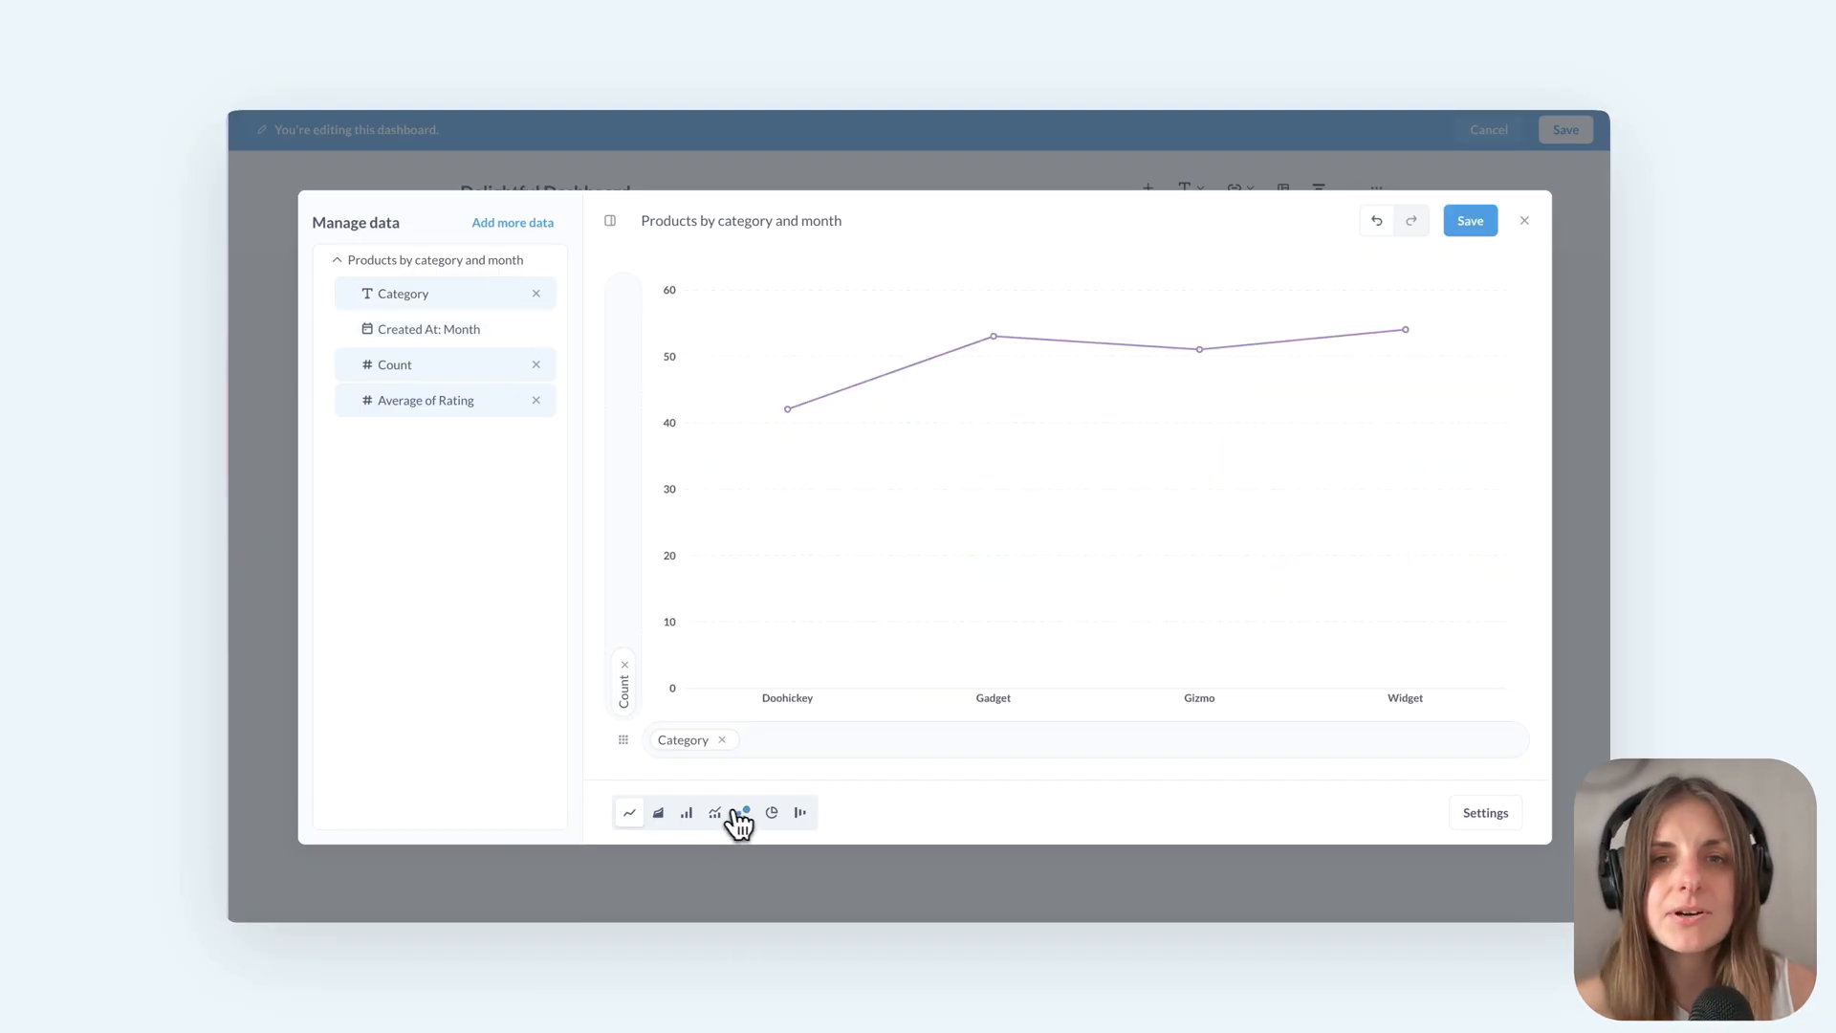
pyautogui.click(771, 812)
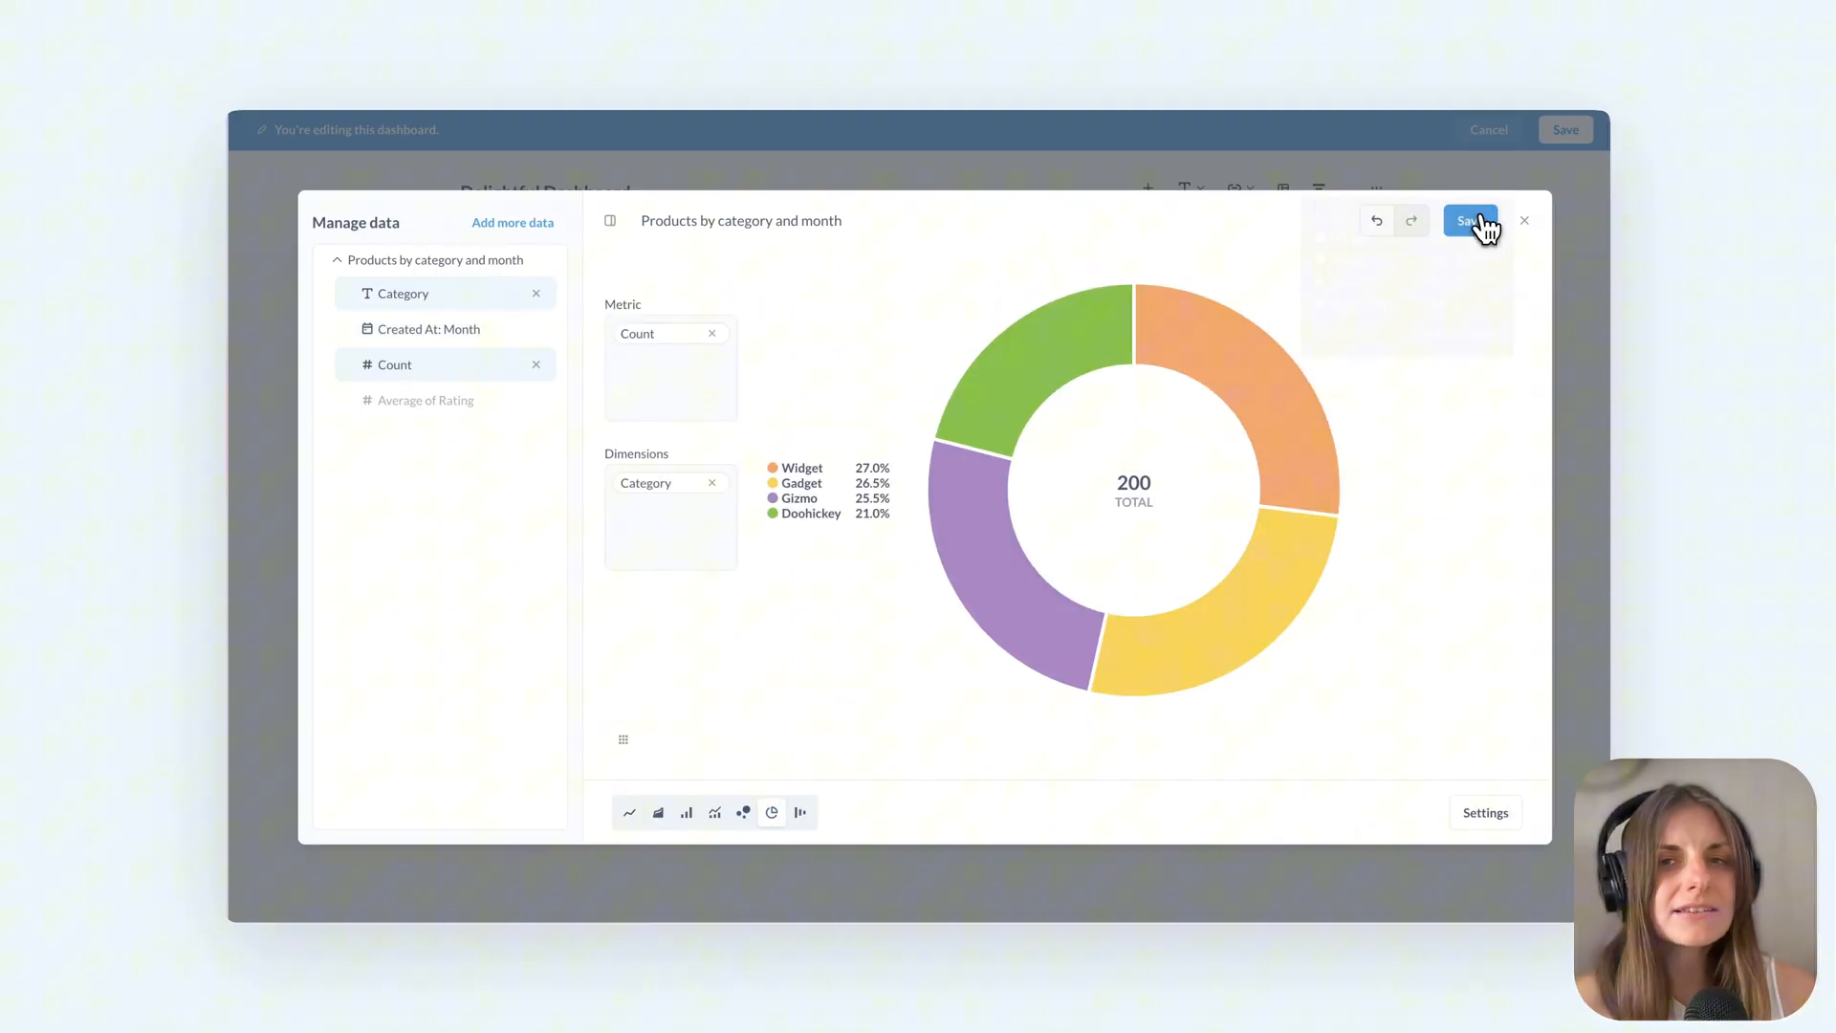
pyautogui.click(1469, 219)
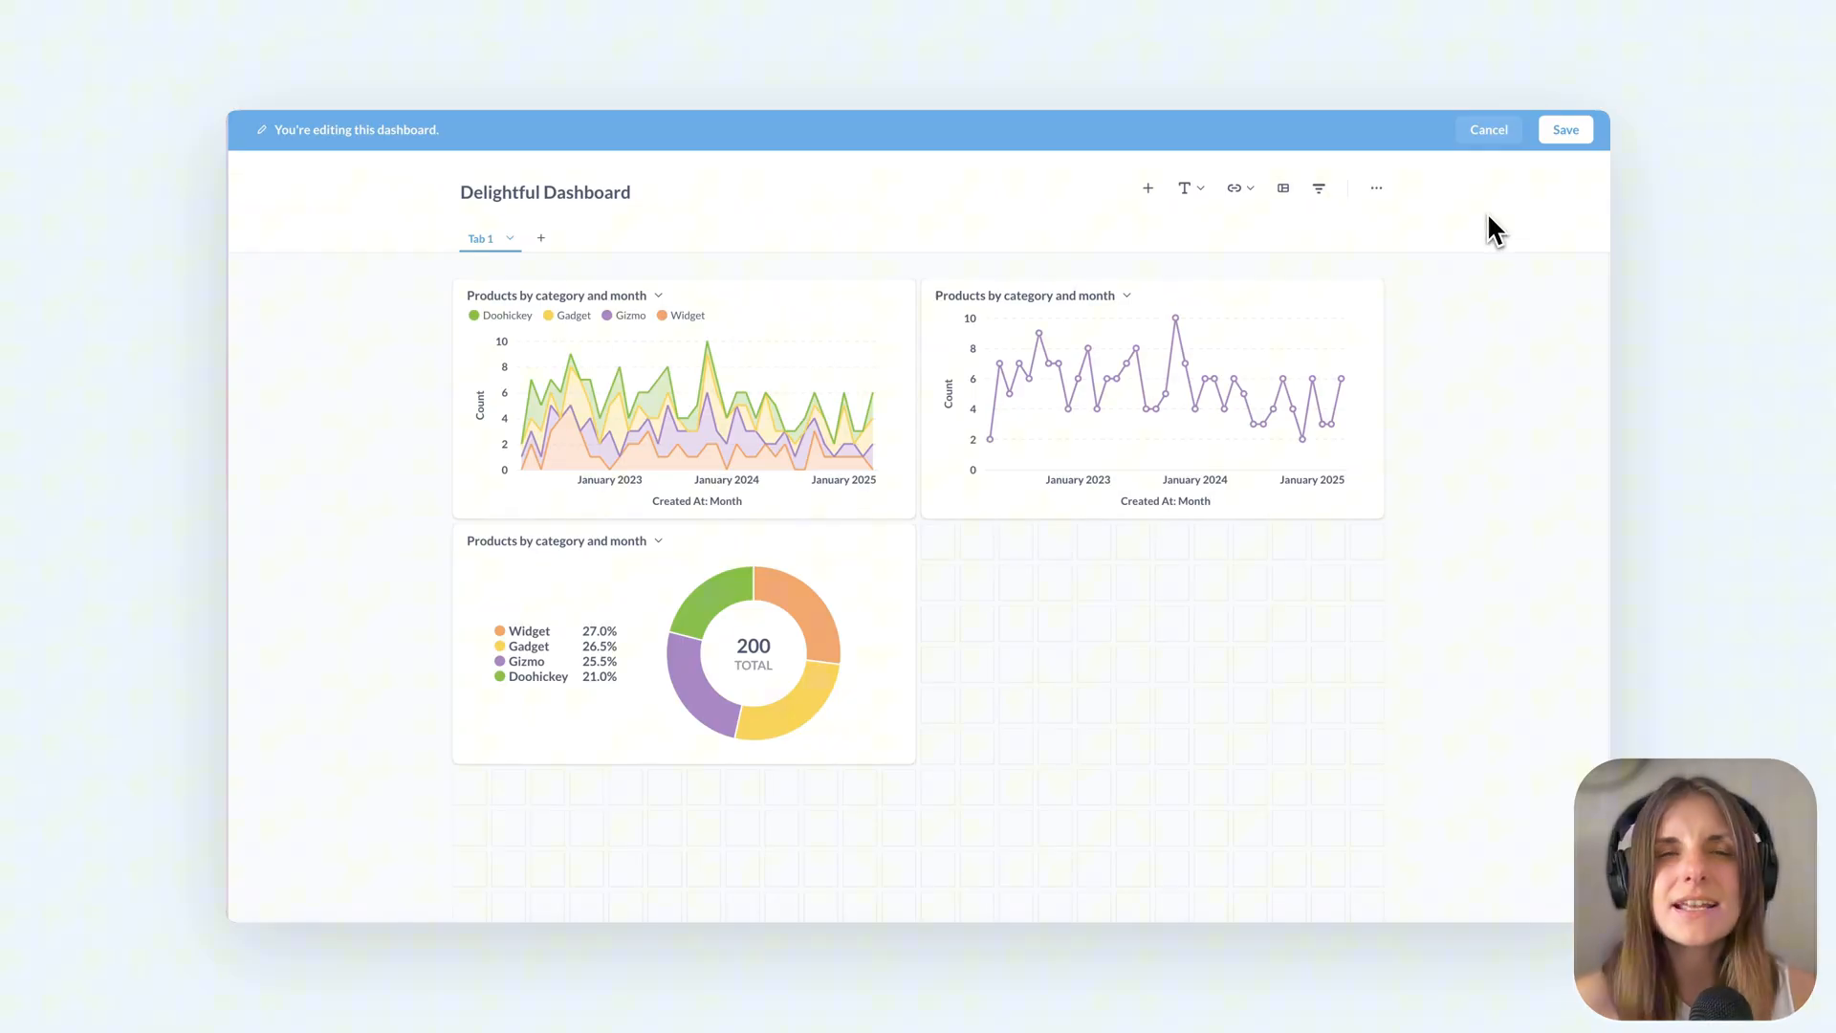
# Save the Delightful Dashboard, then put the Magnificent Dashboard into edit mode
pyautogui.click(1487, 129)
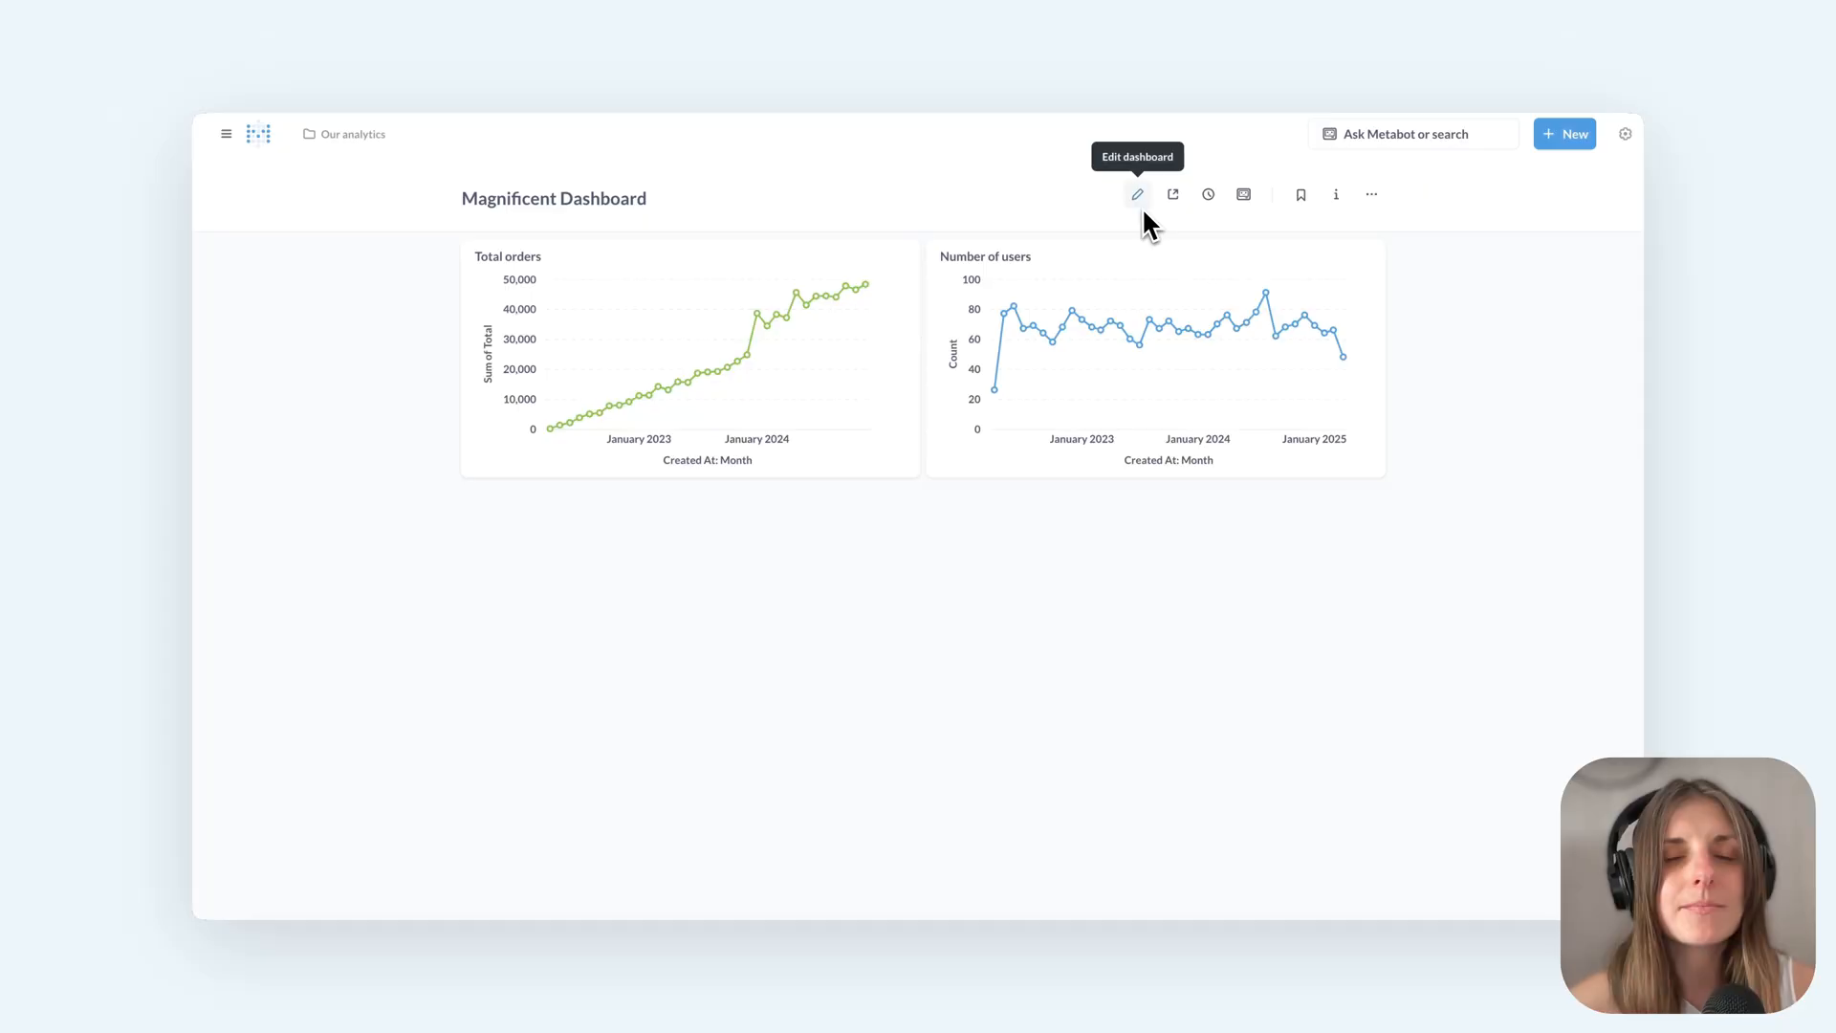
pyautogui.click(1136, 194)
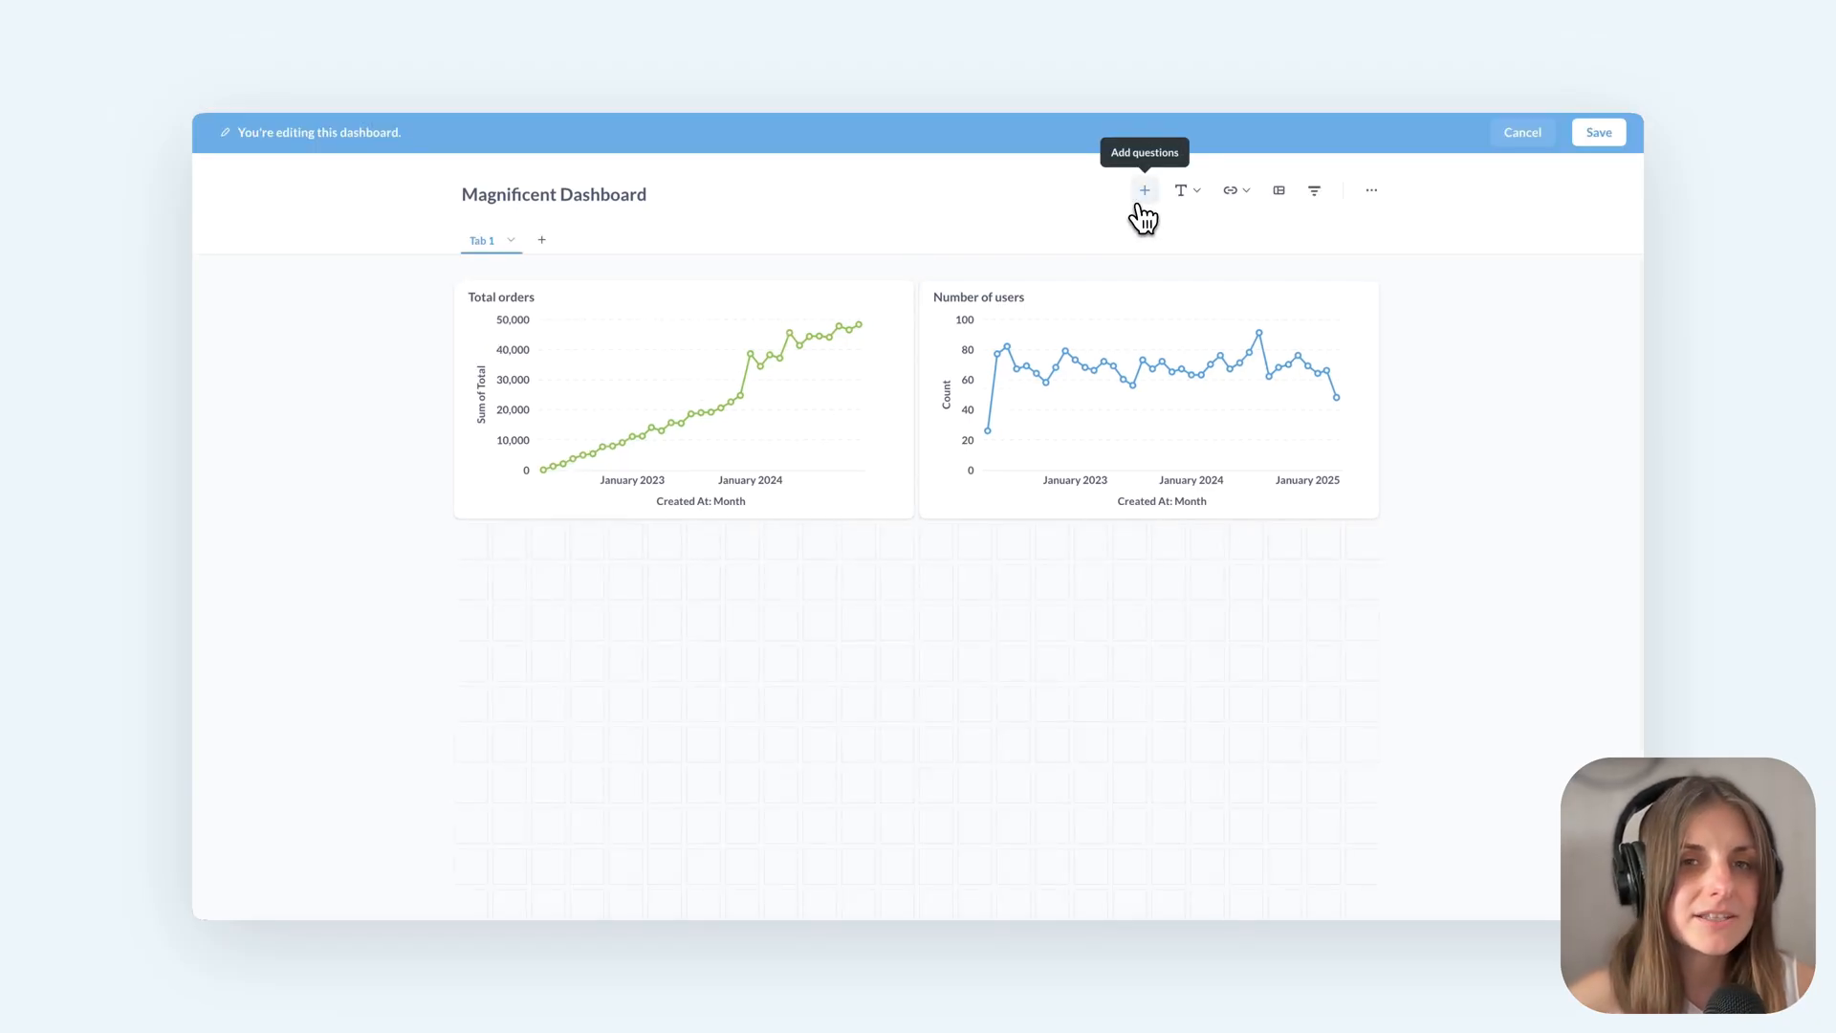
pyautogui.moveTo(782, 297)
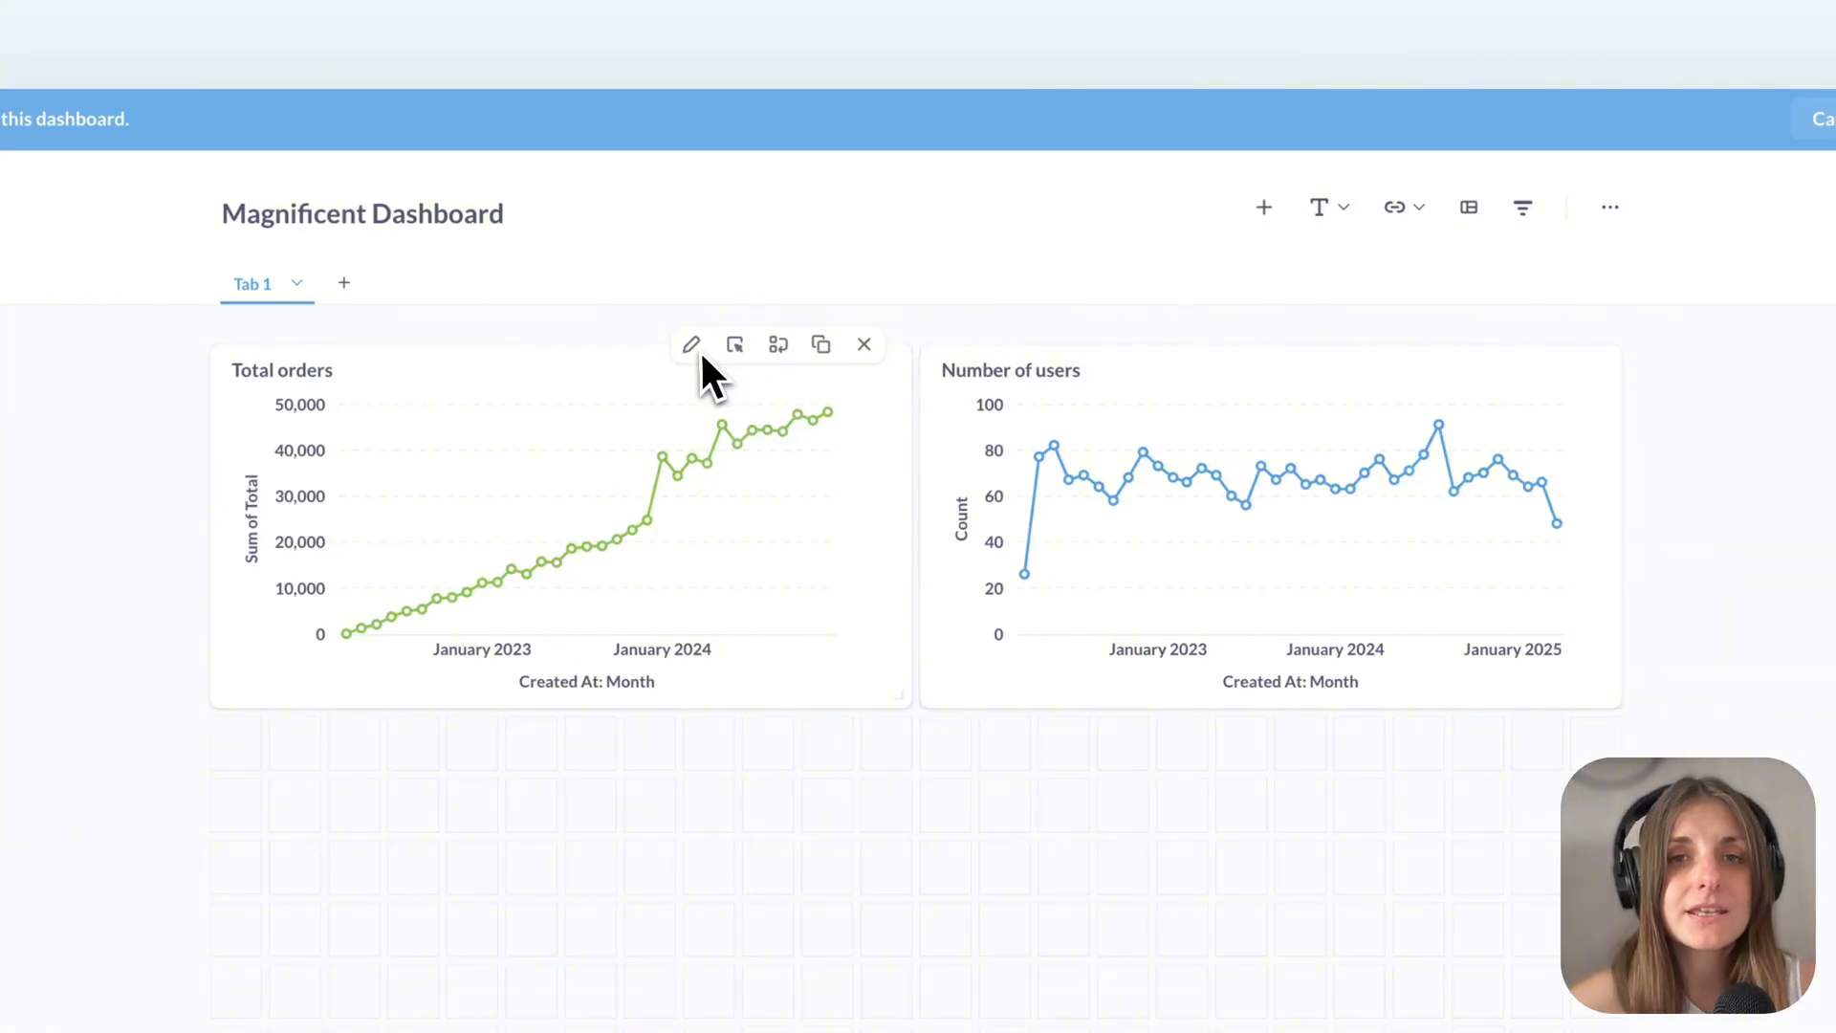
# Add Number of users to the Total orders card as a combo chart and save
pyautogui.click(690, 344)
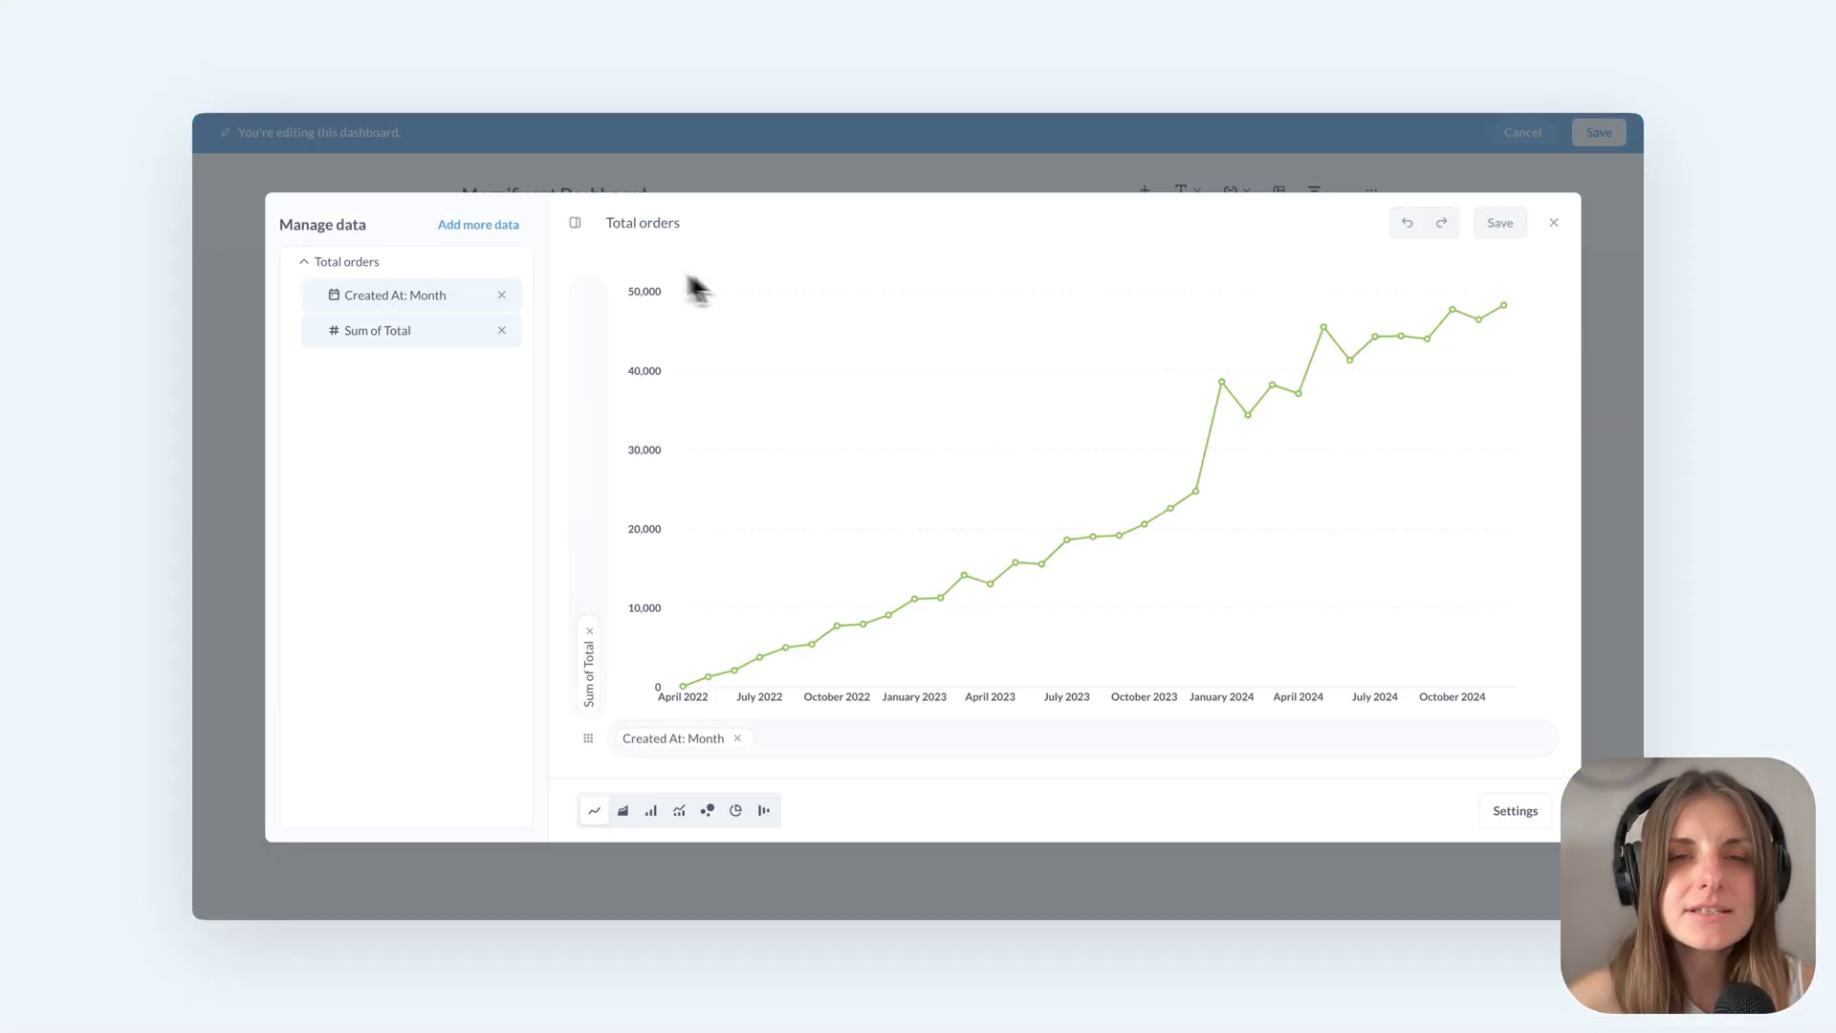
pyautogui.click(478, 224)
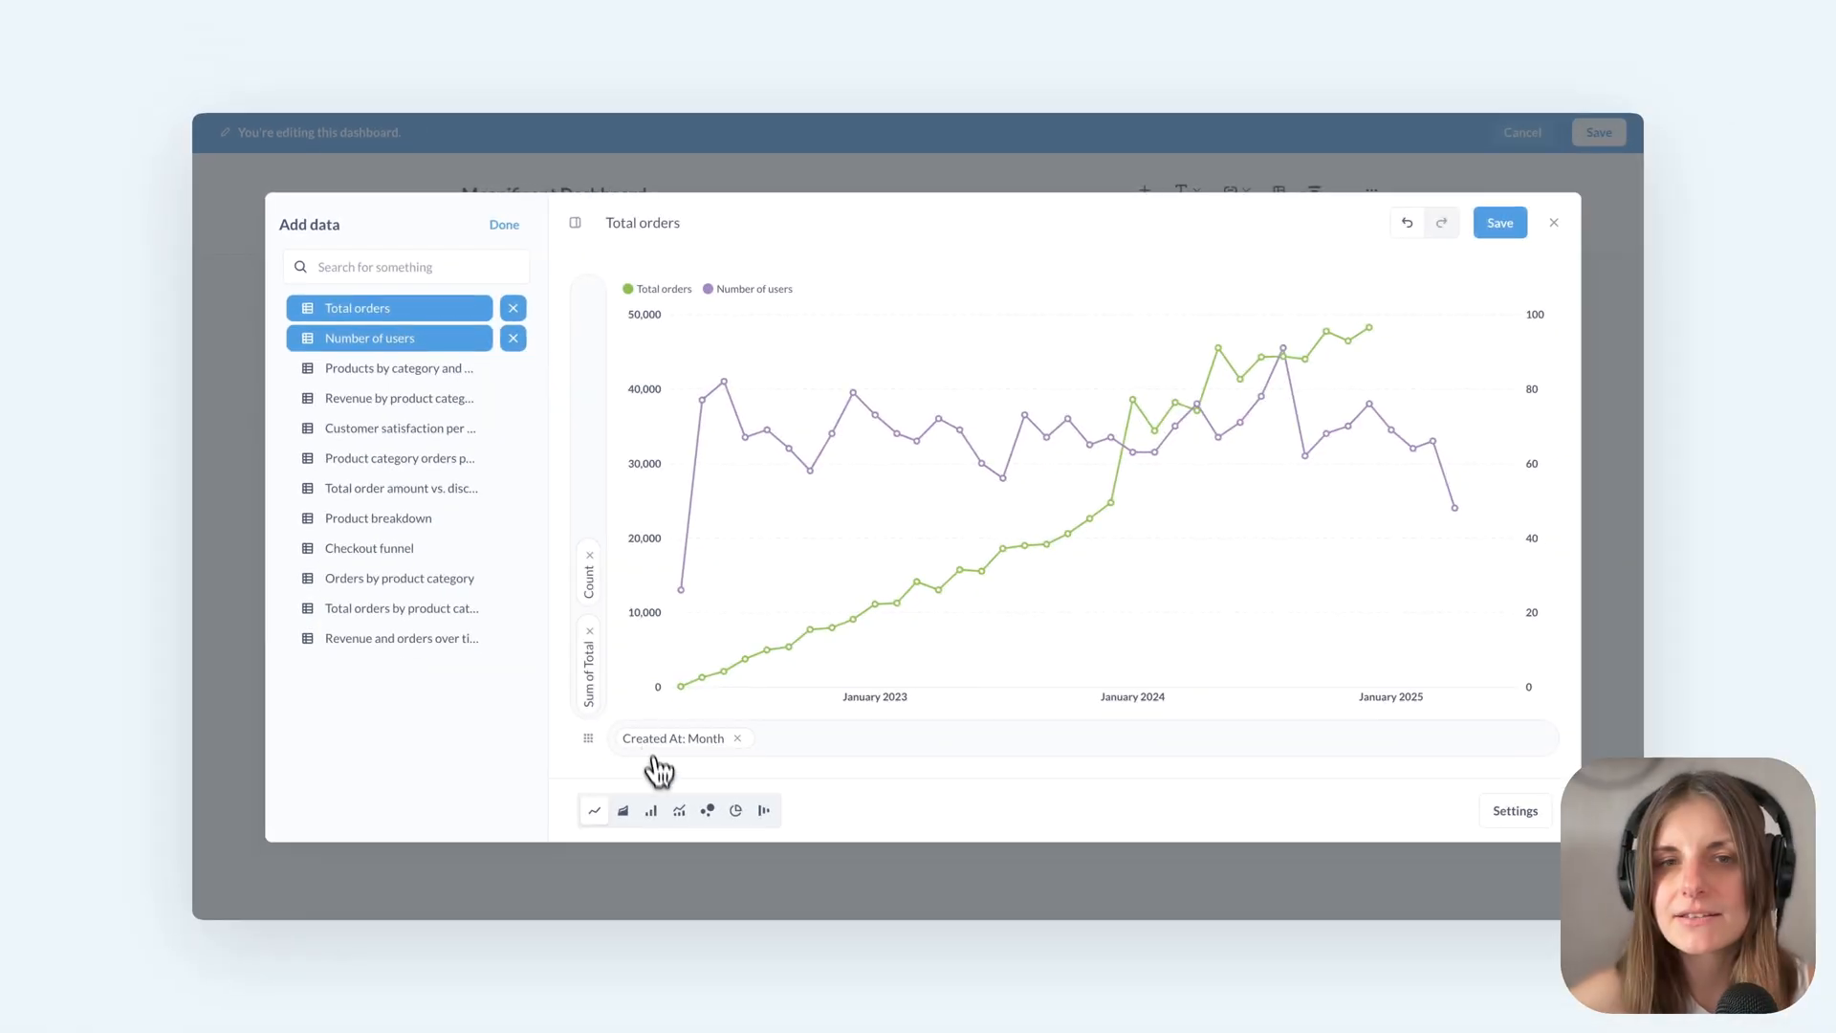
pyautogui.click(678, 810)
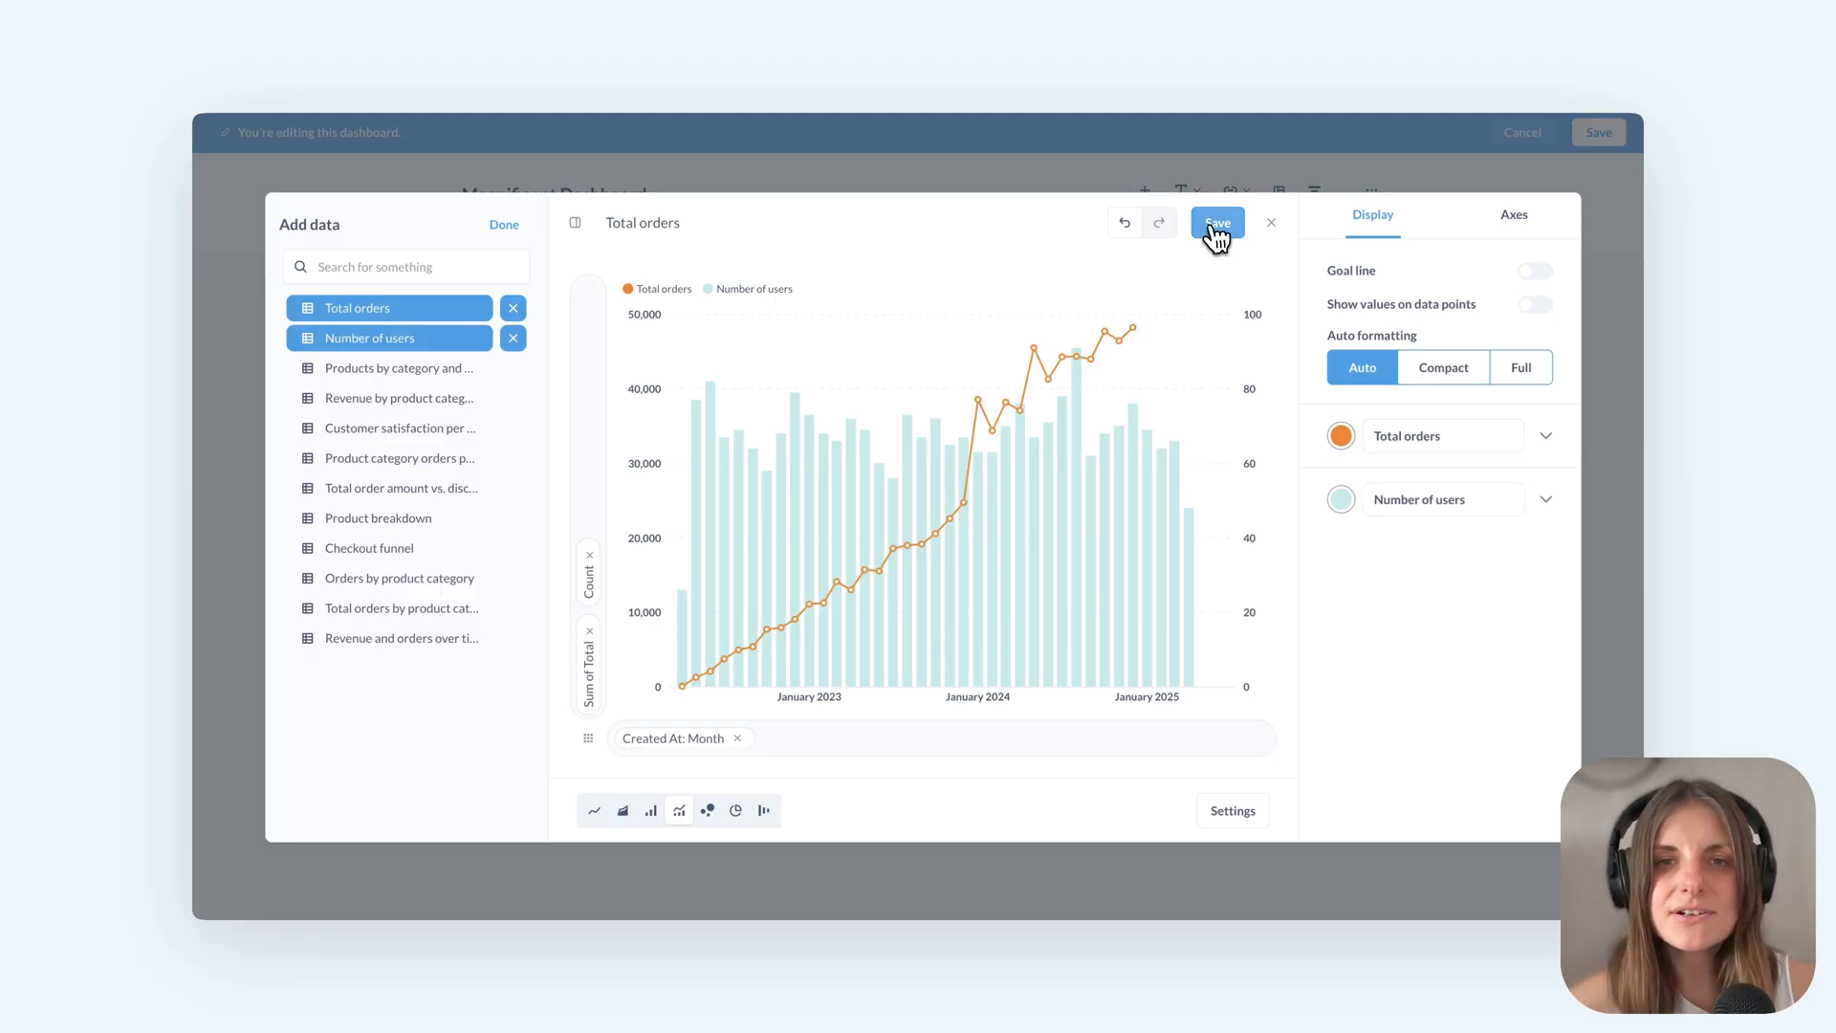
pyautogui.click(1216, 223)
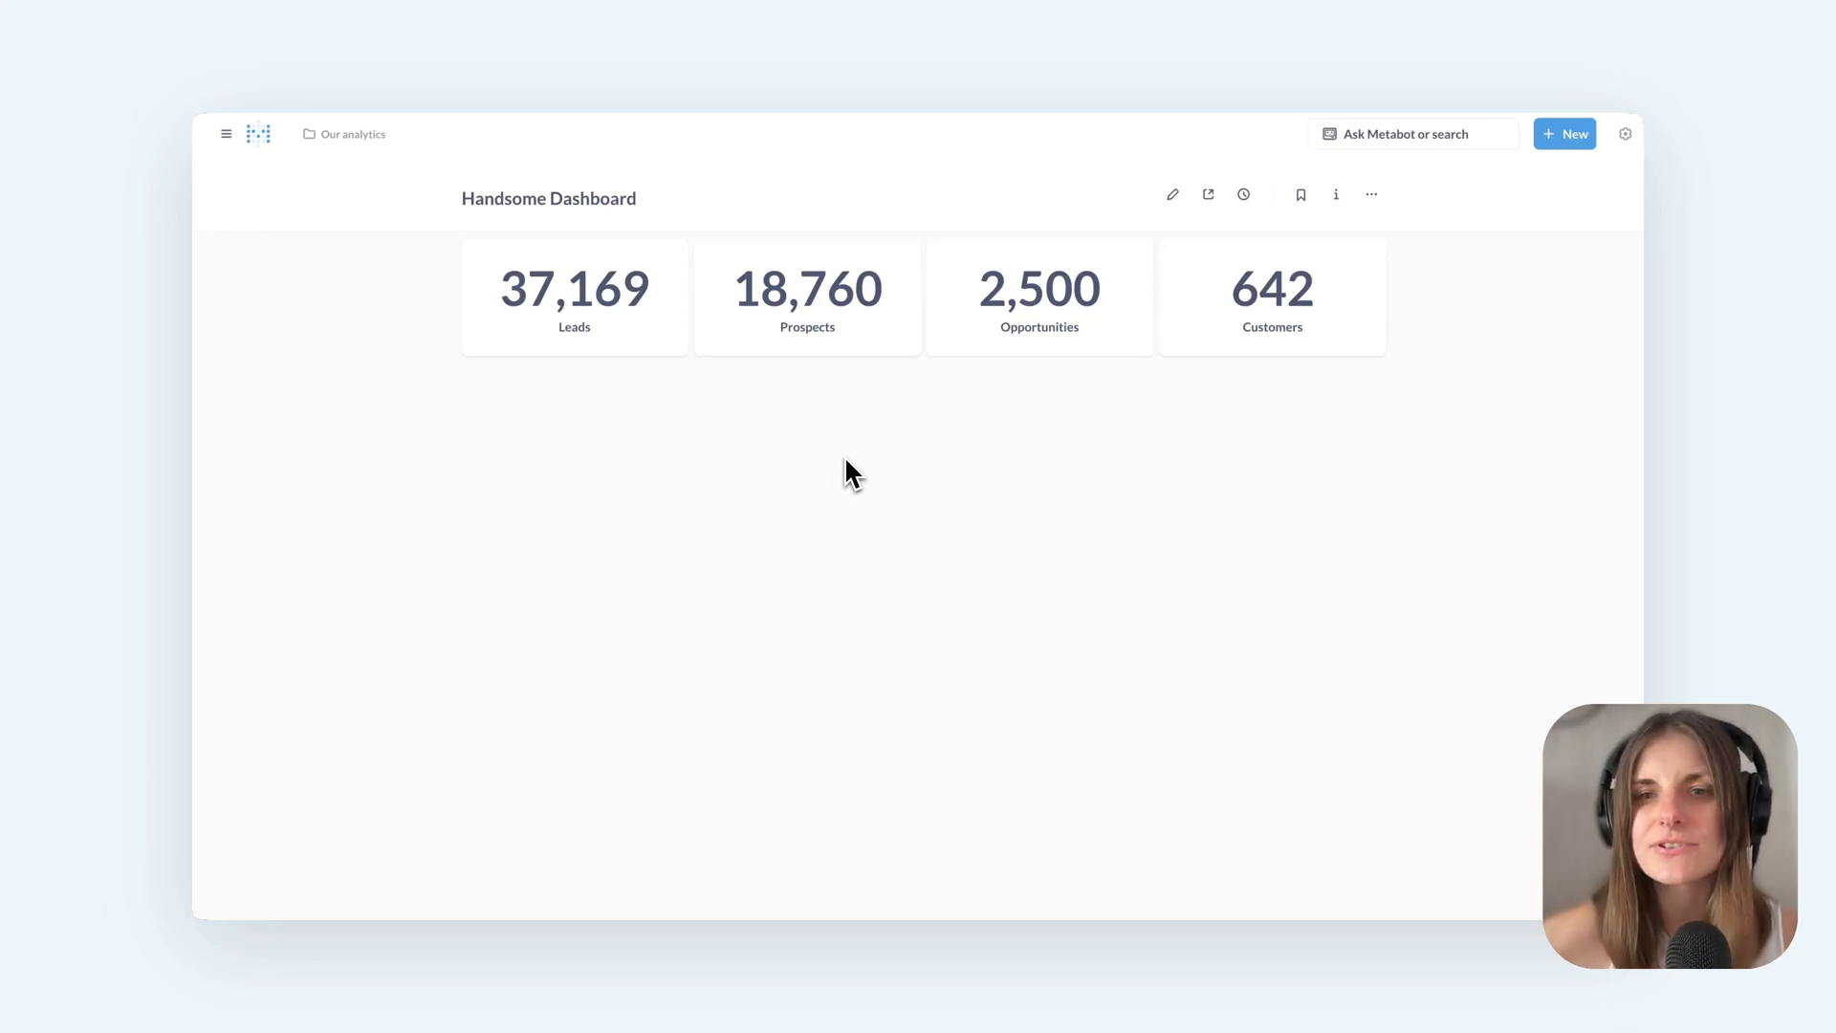
# Make the Leads card a funnel with Prospects, Opportunities and Customers stages
pyautogui.click(1170, 194)
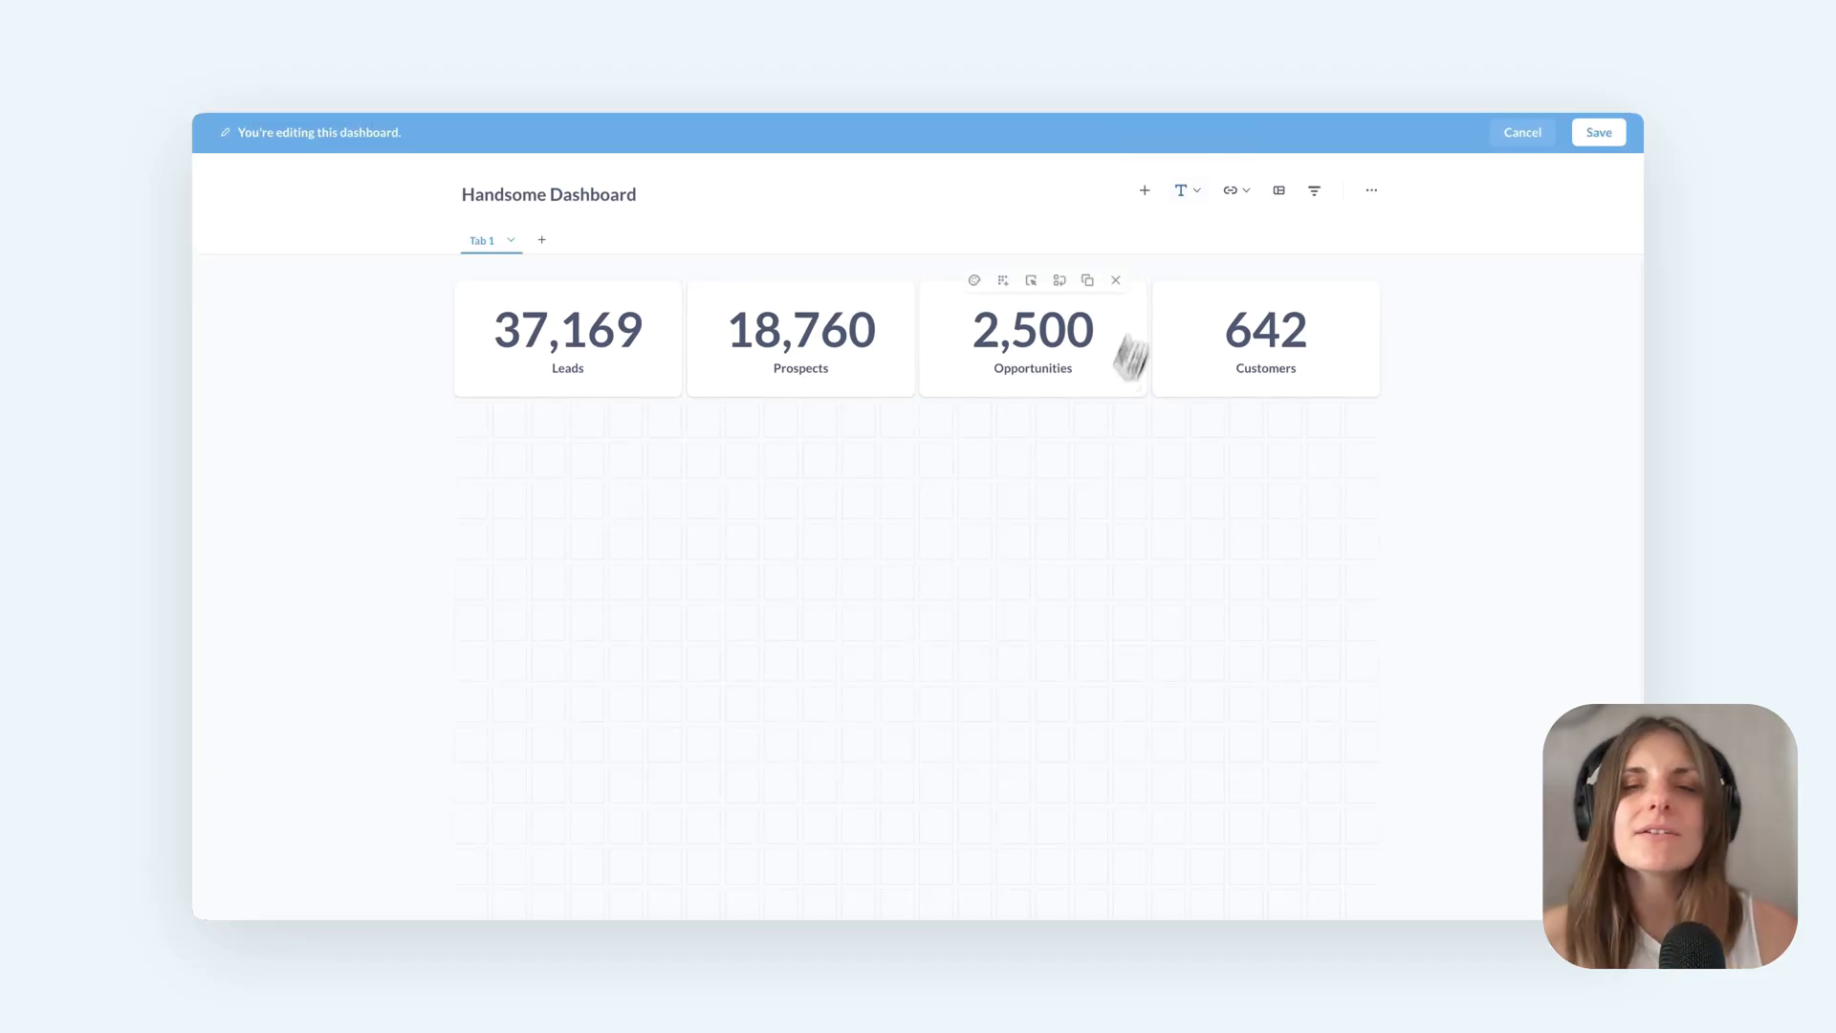
pyautogui.moveTo(537, 281)
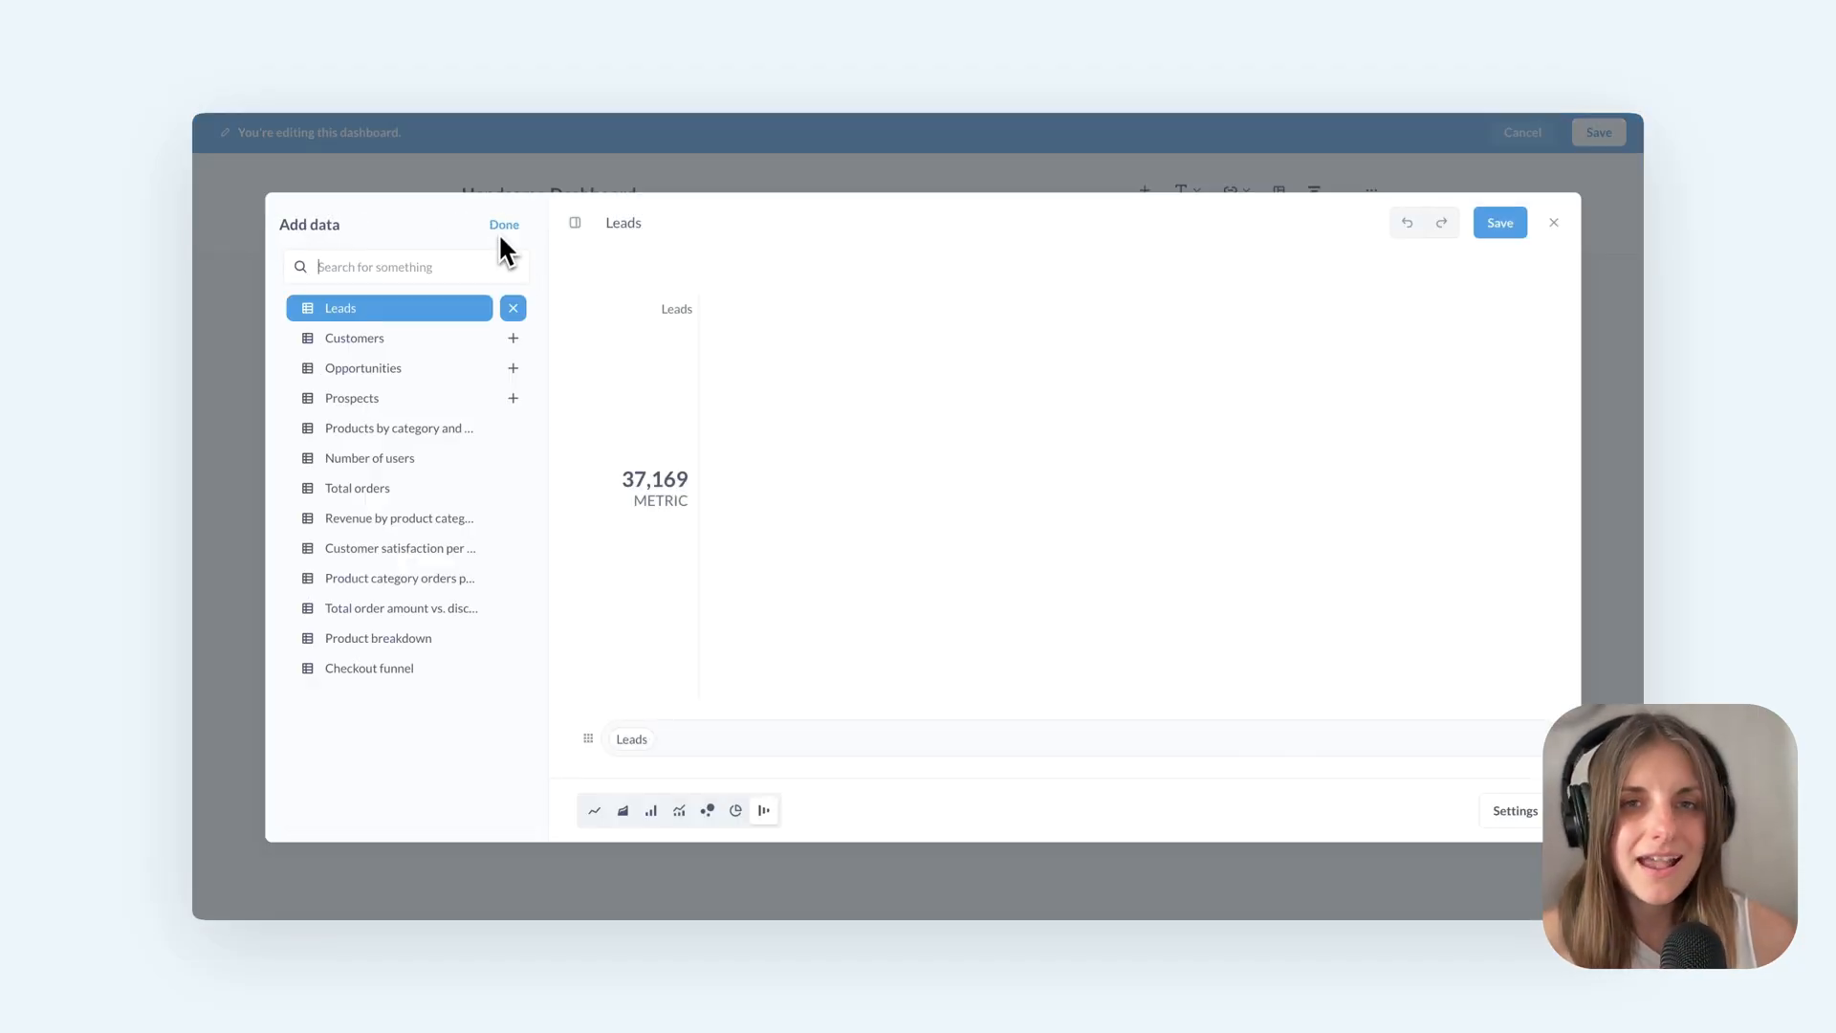
pyautogui.click(513, 367)
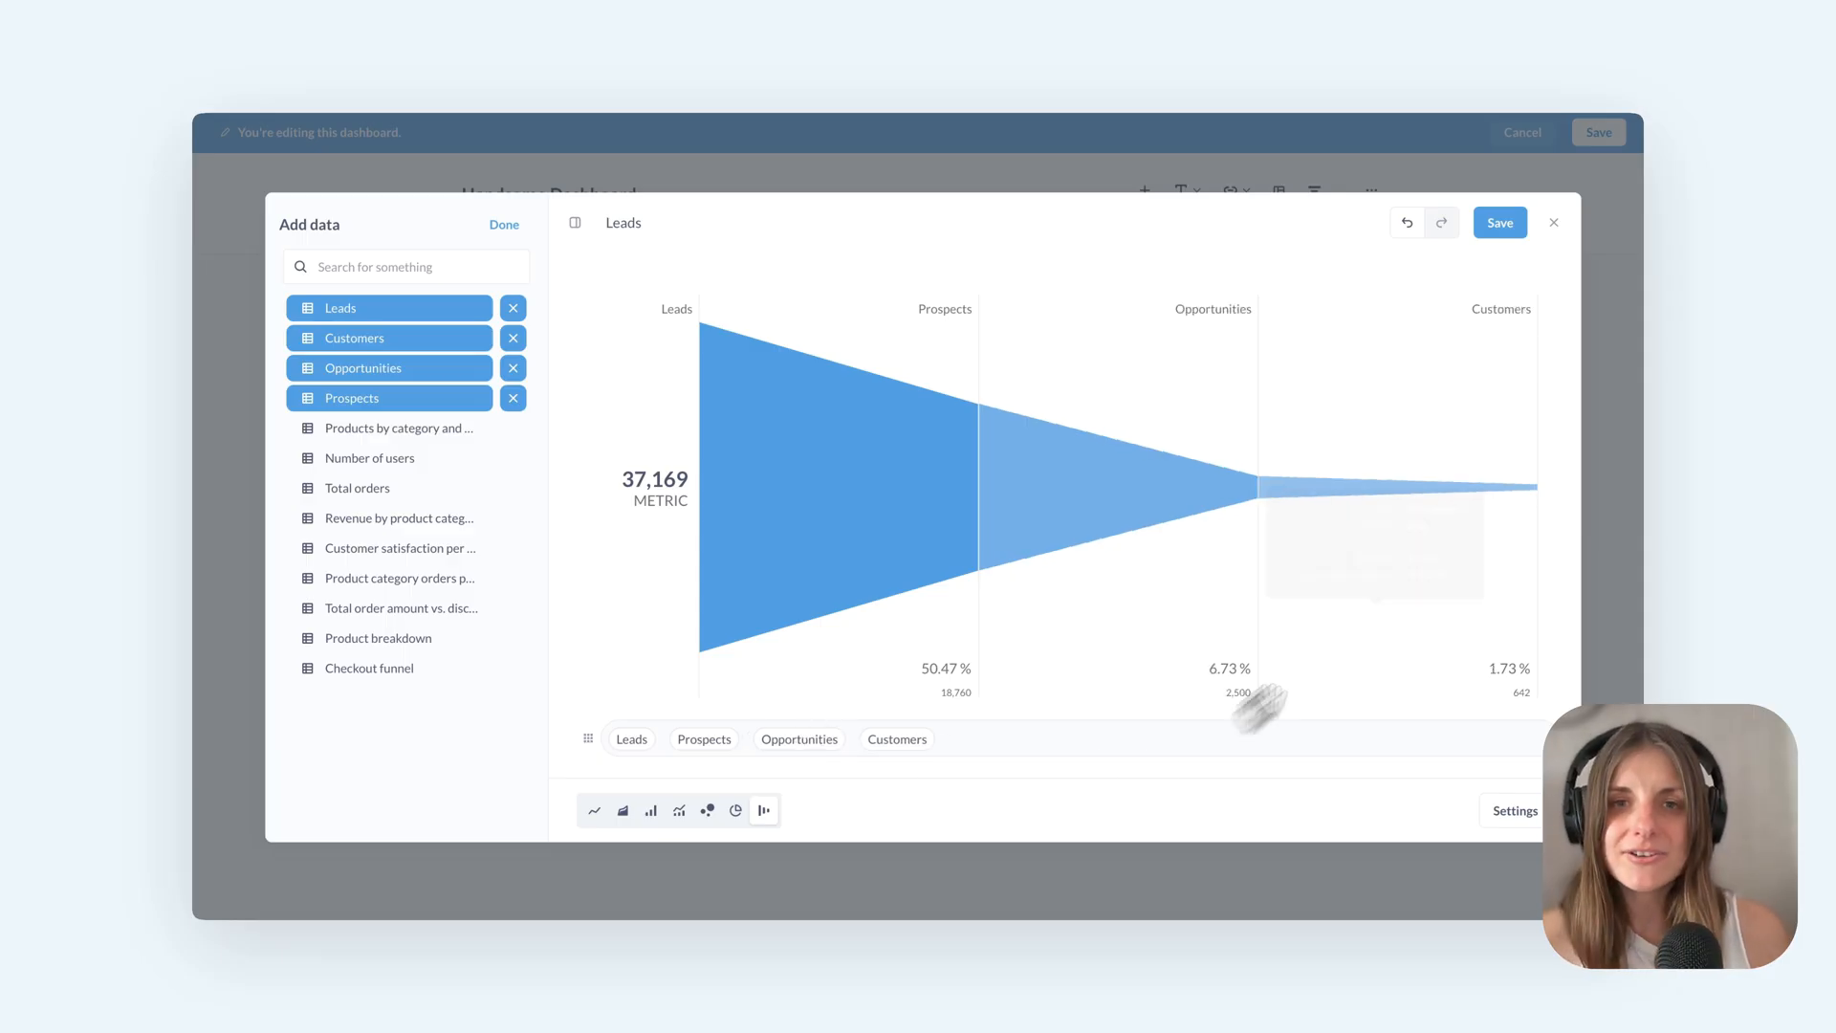
pyautogui.click(504, 224)
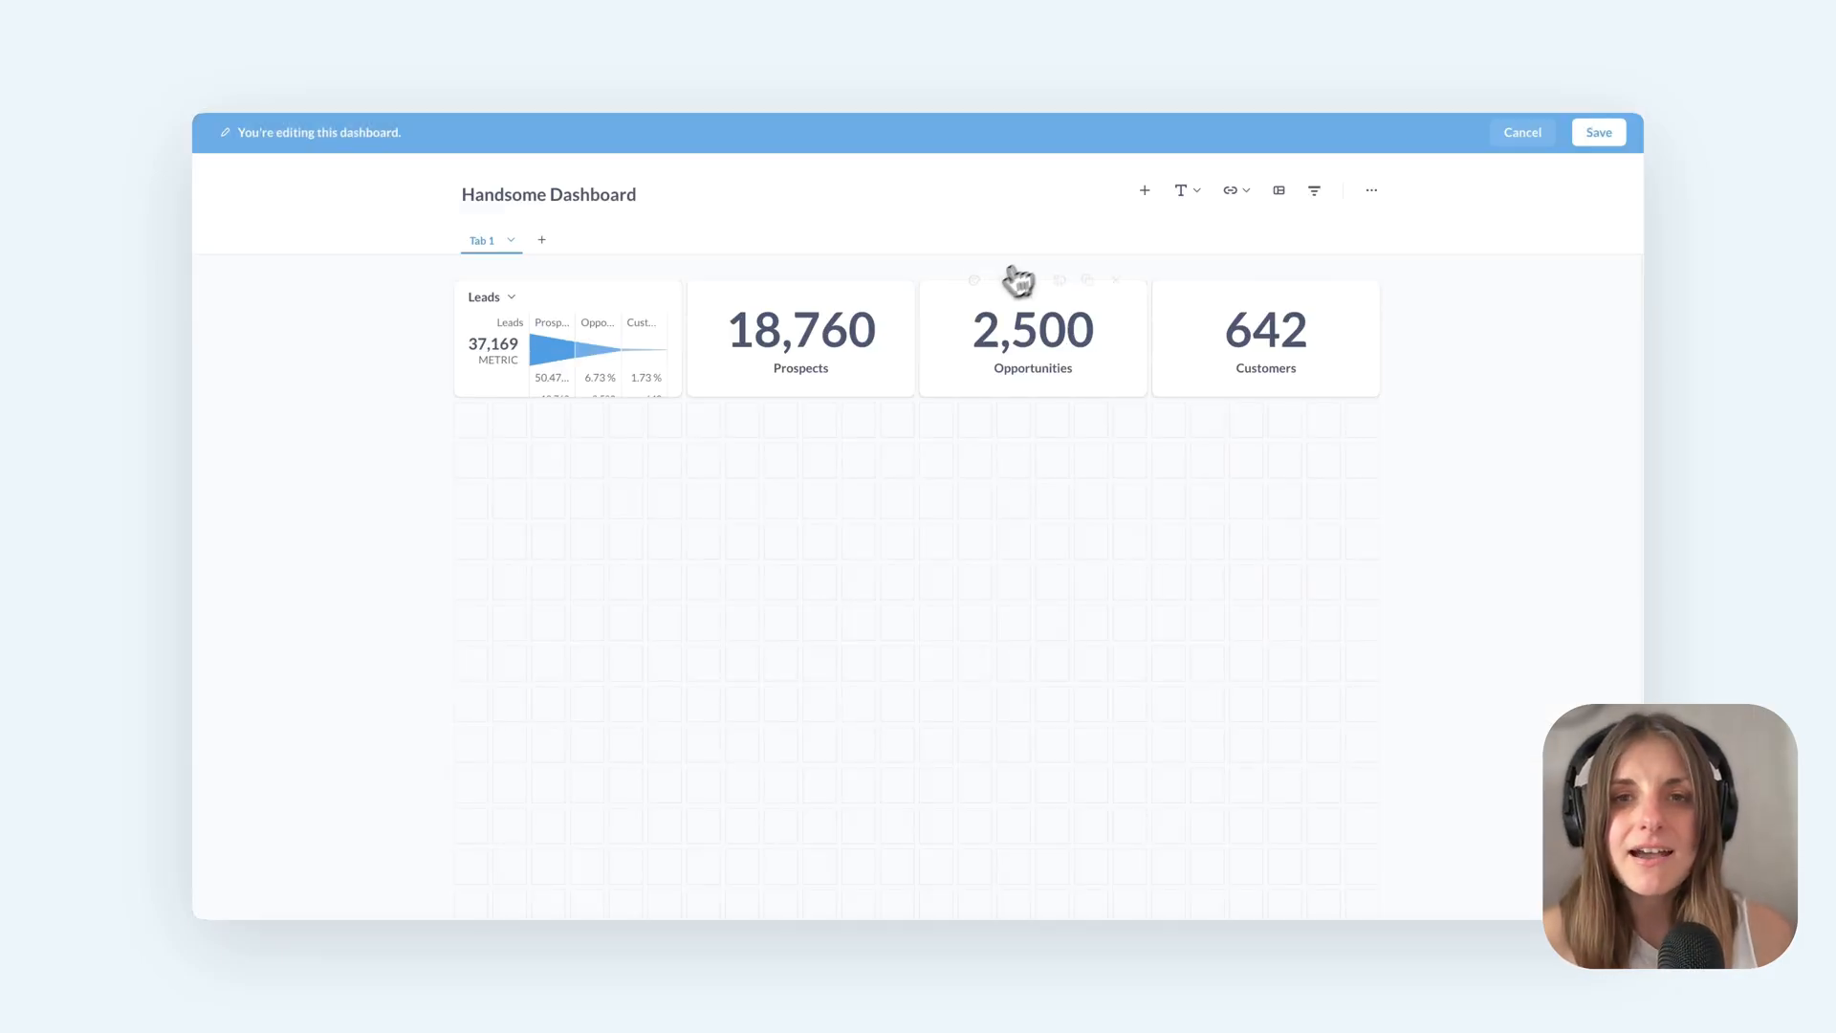
# Remove the separate Opportunities and Customers number cards
pyautogui.click(1345, 280)
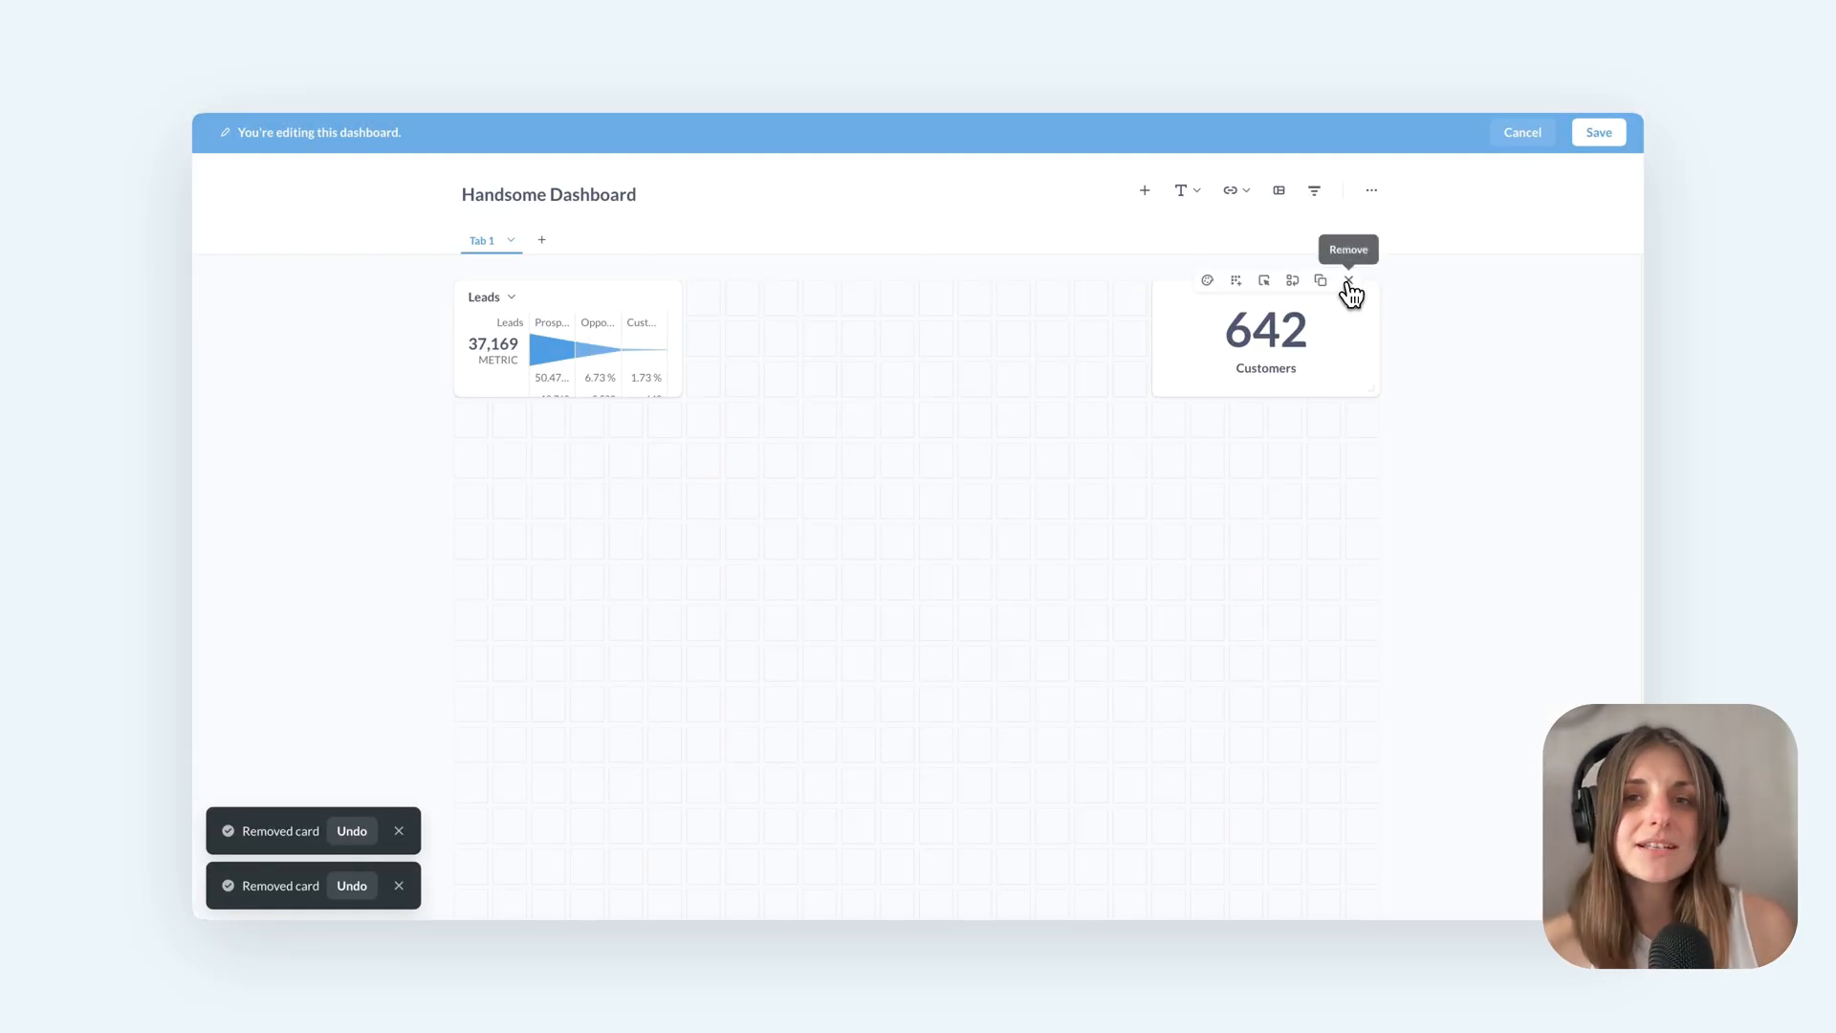
pyautogui.click(1349, 287)
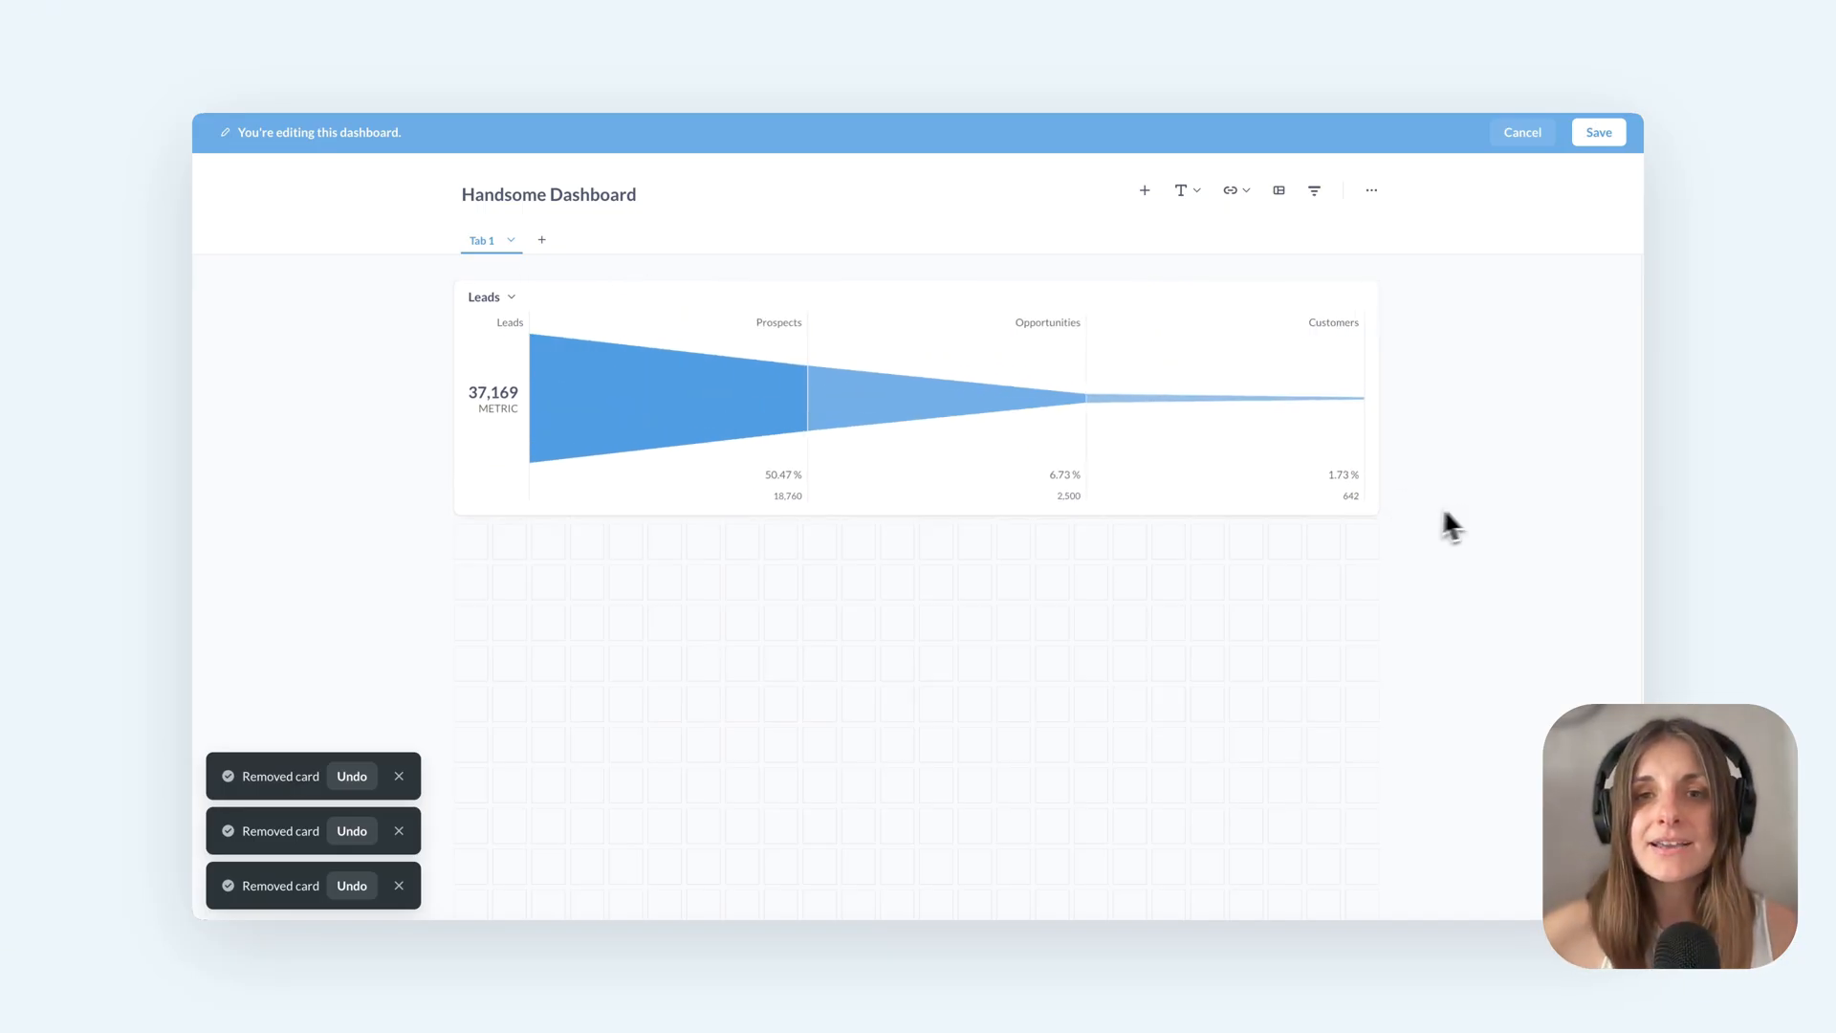